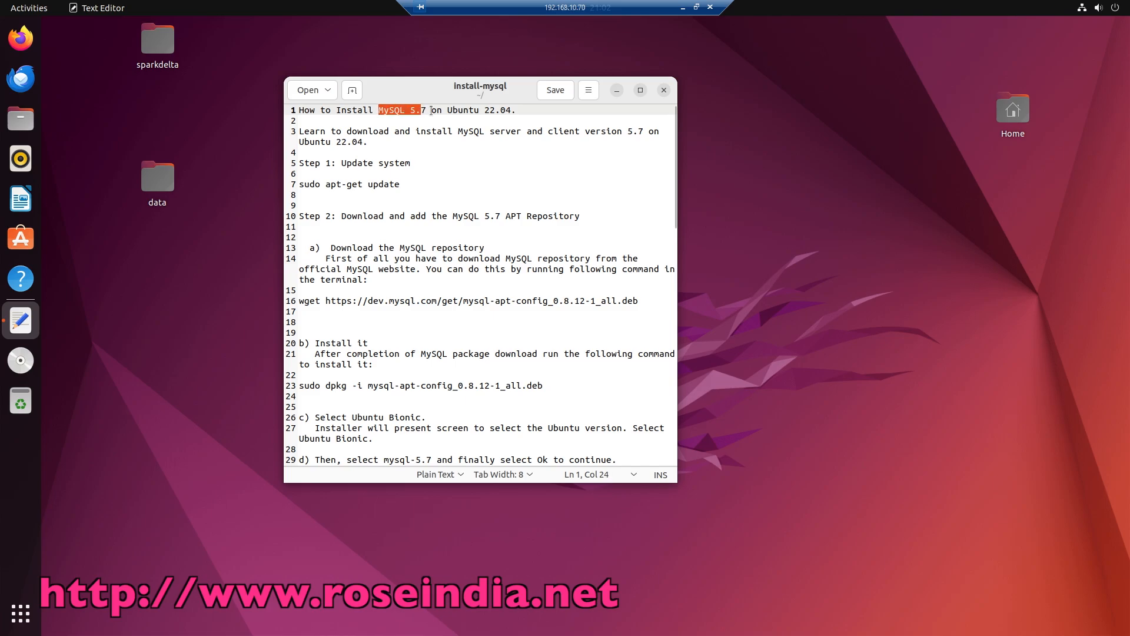
- Clear the highlighted words in the install-mysql guide document
left_click(425, 109)
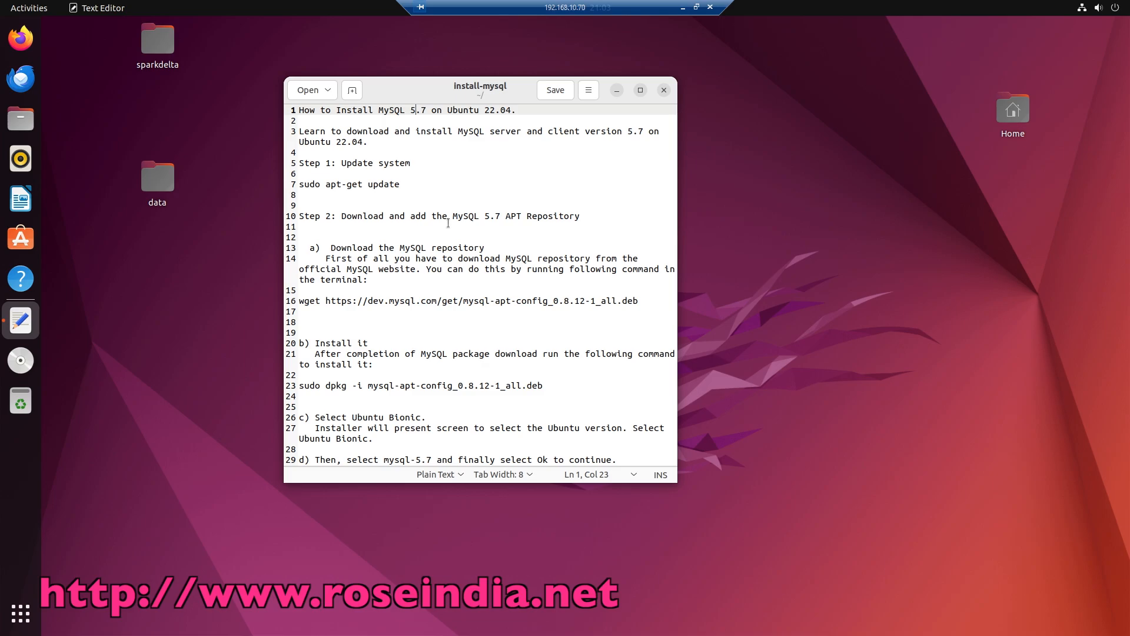
mouse_move(455, 148)
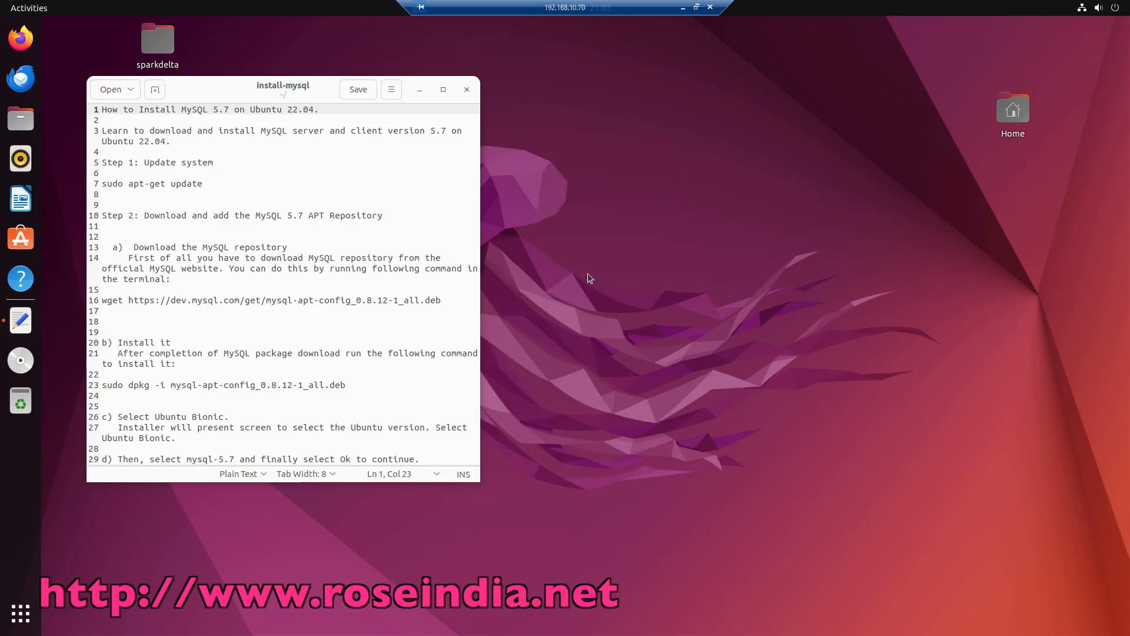
- Run sudo apt-get update in a new terminal, entering the administrator password
left_click(20, 320)
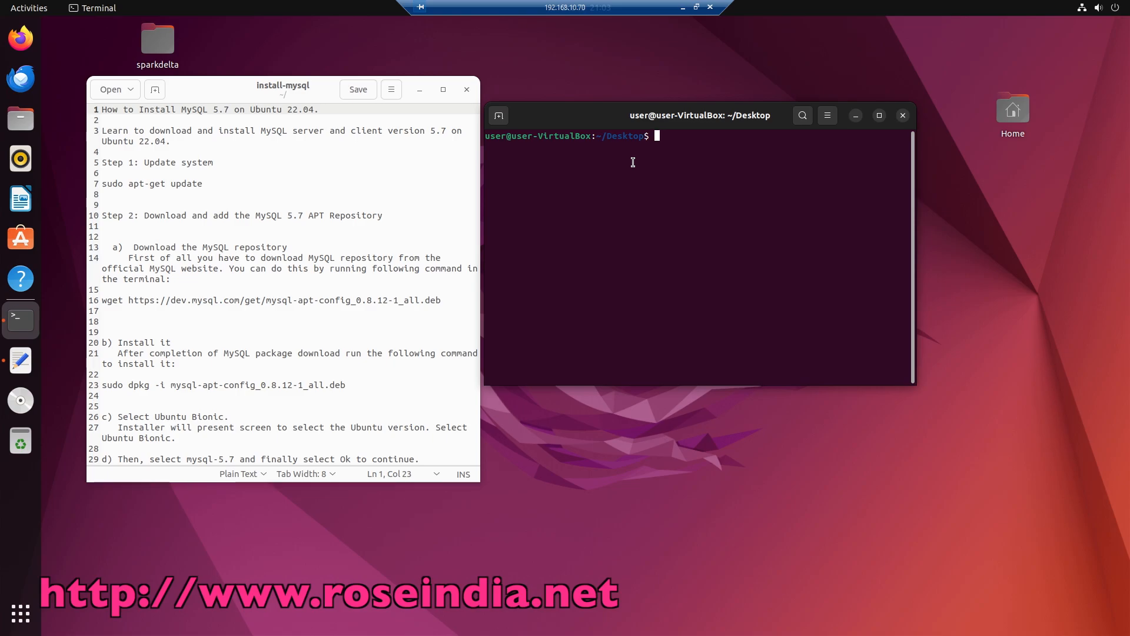
type("sudo")
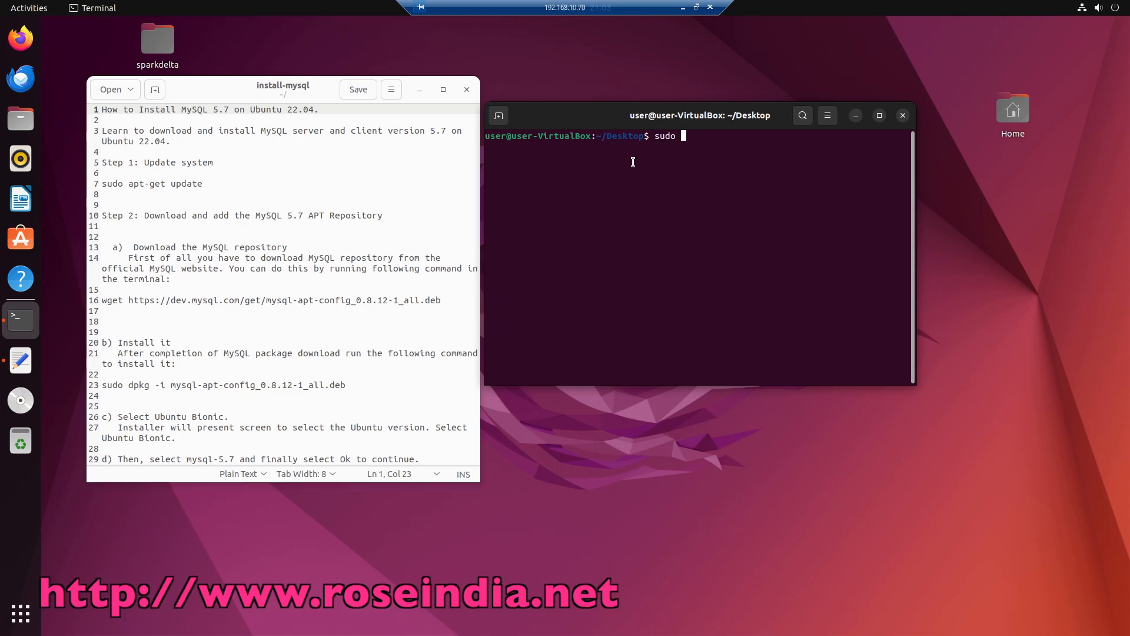
type("apt-g")
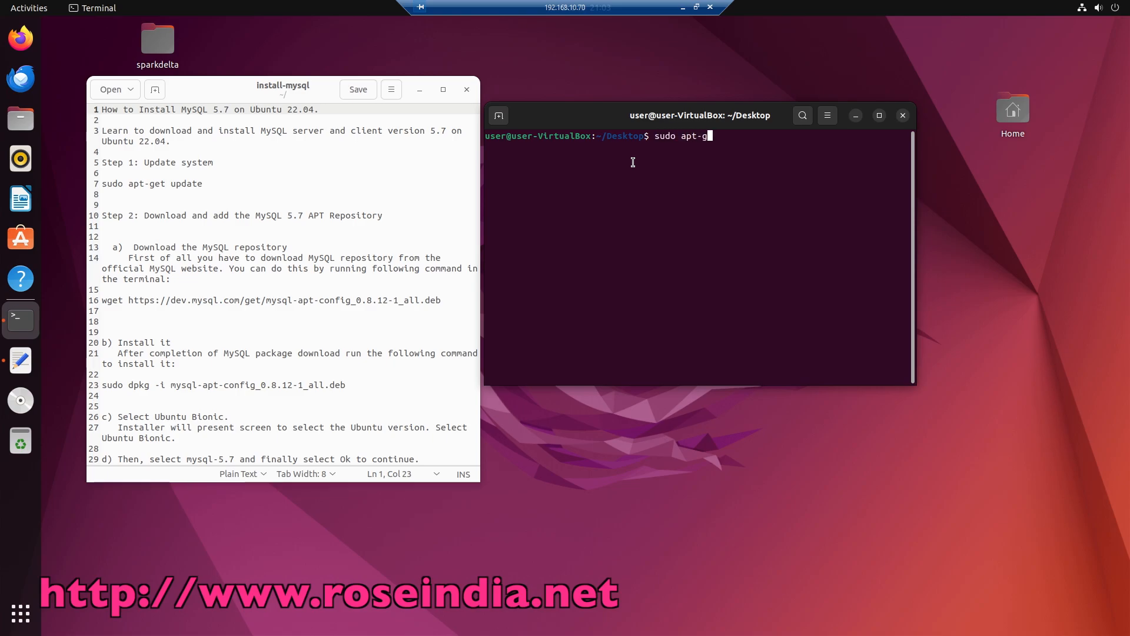
type("et up")
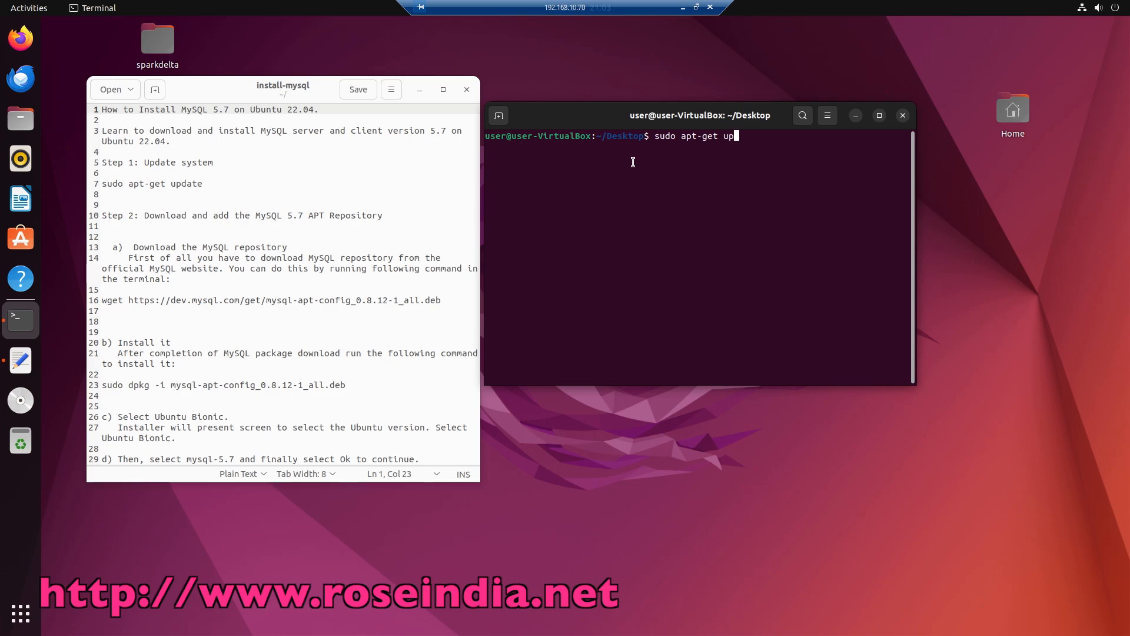
key("Return")
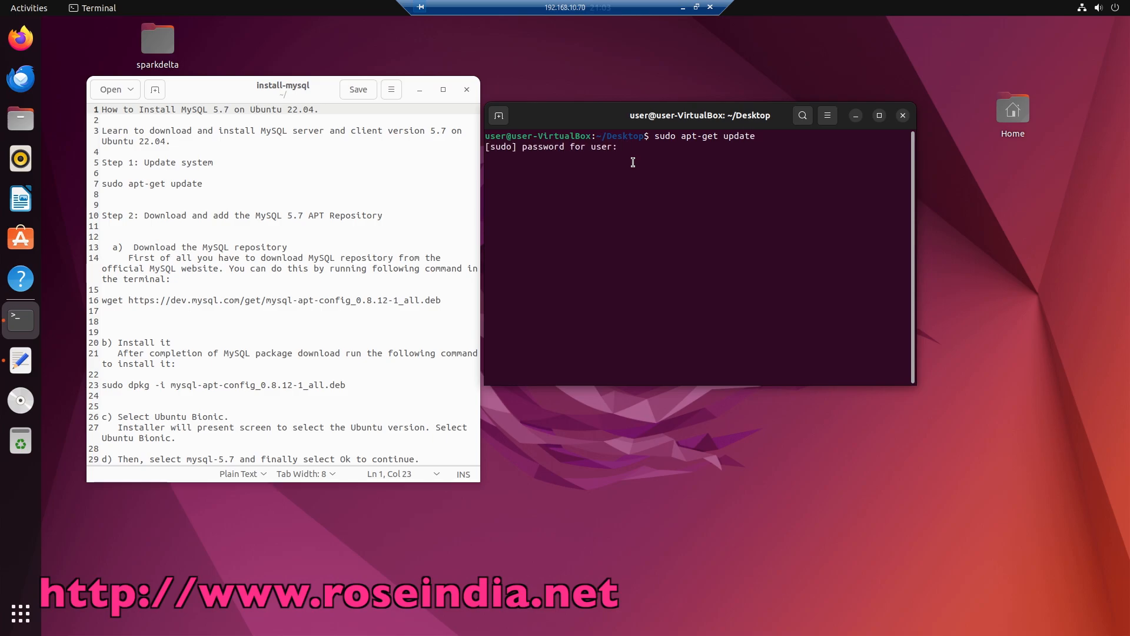
key("Return")
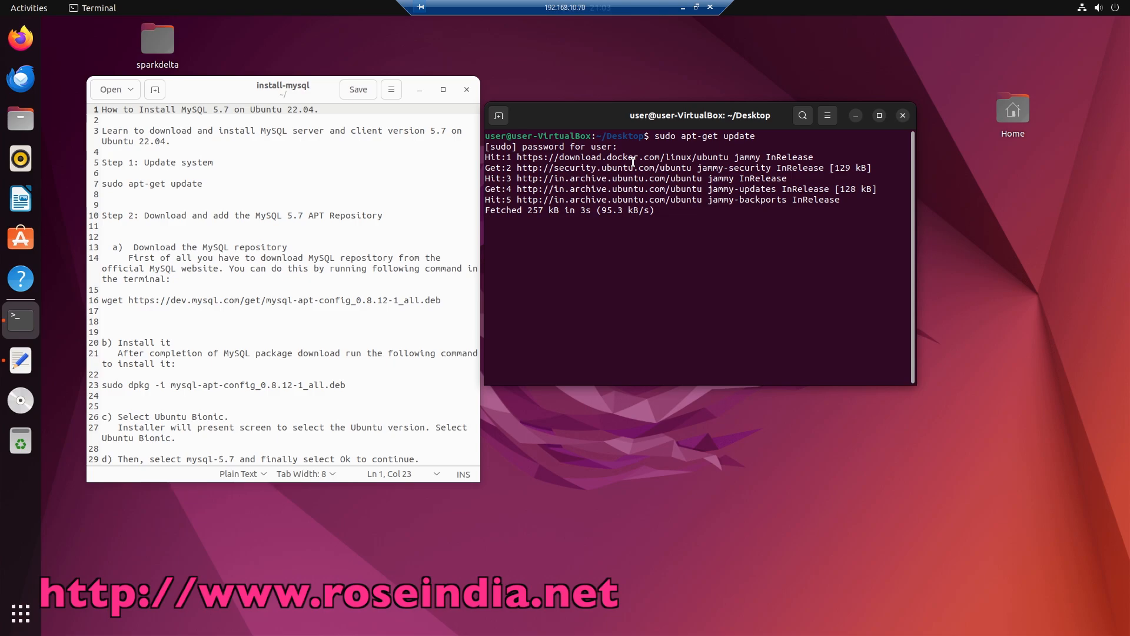
key("Return")
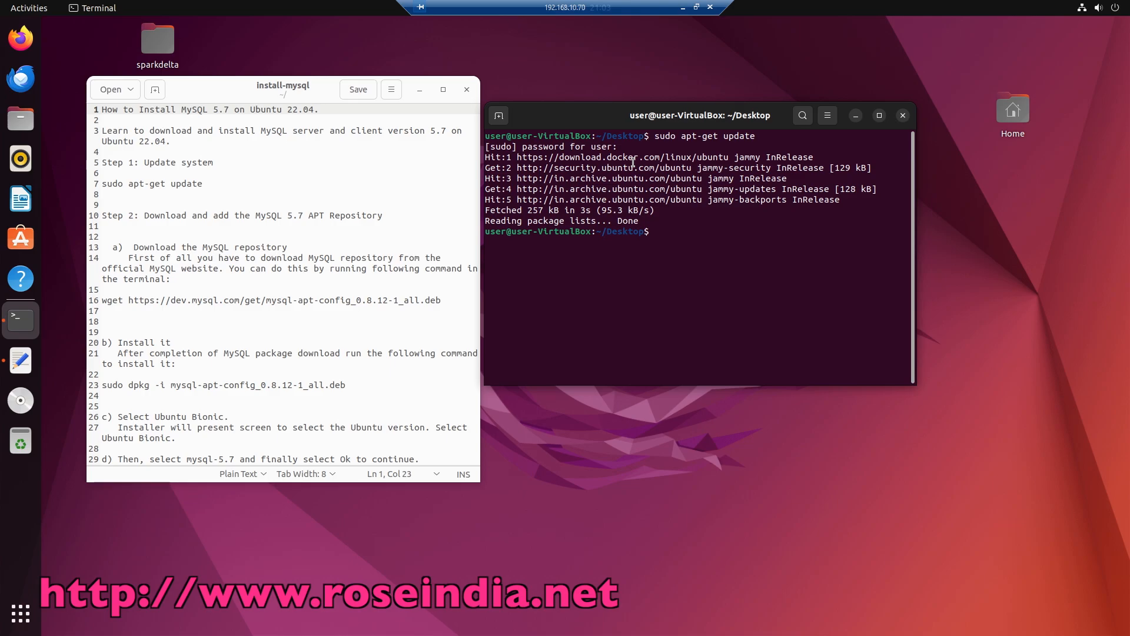
mouse_move(619, 121)
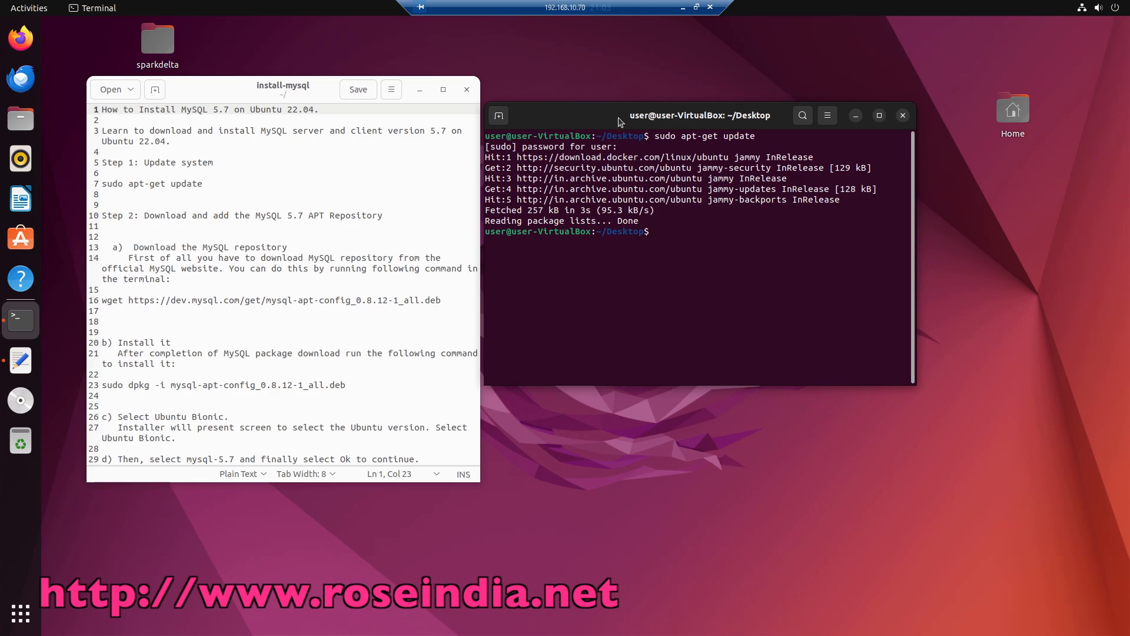
left_click(270, 217)
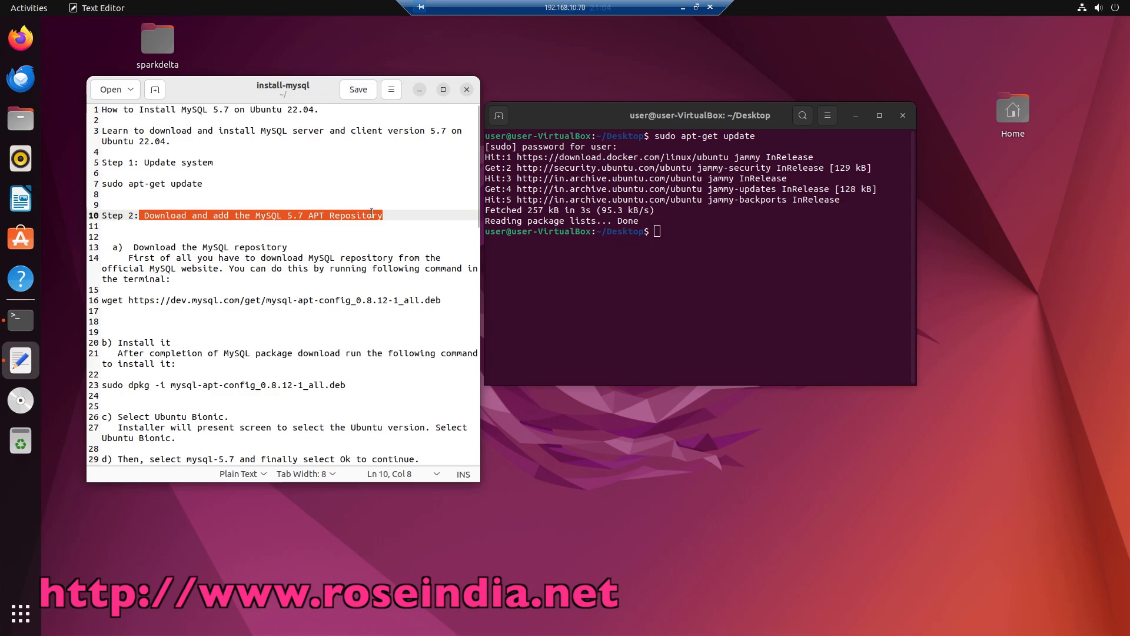
- Download mysql-apt-config_0.8.12-1_all.deb with the guide's wget line, then list the Desktop with ls
left_click(382, 215)
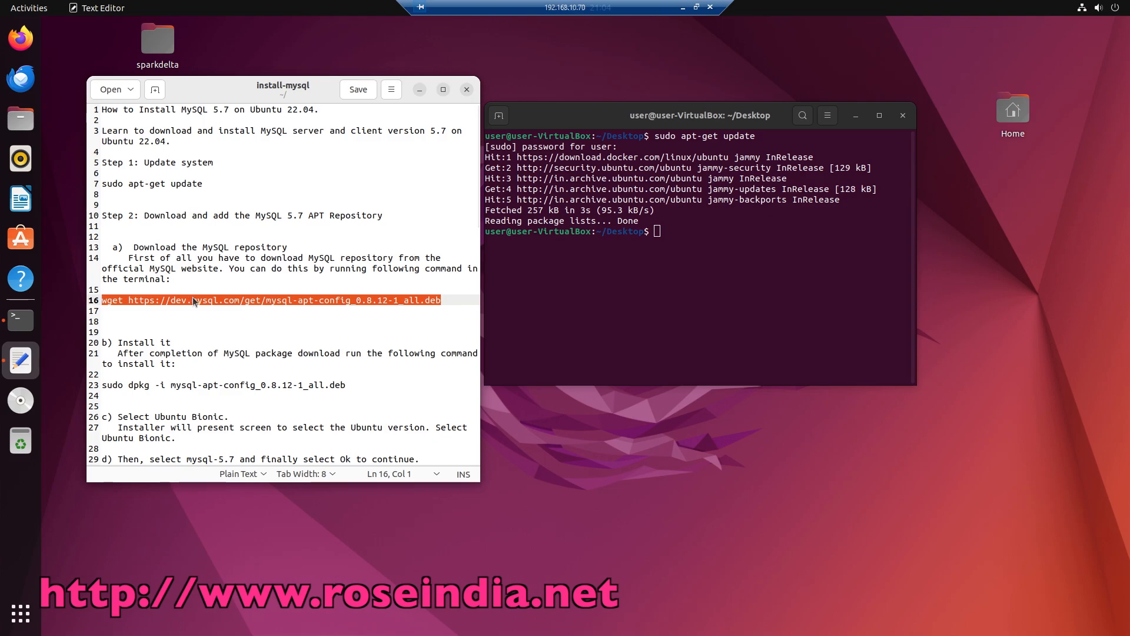
right_click(193, 300)
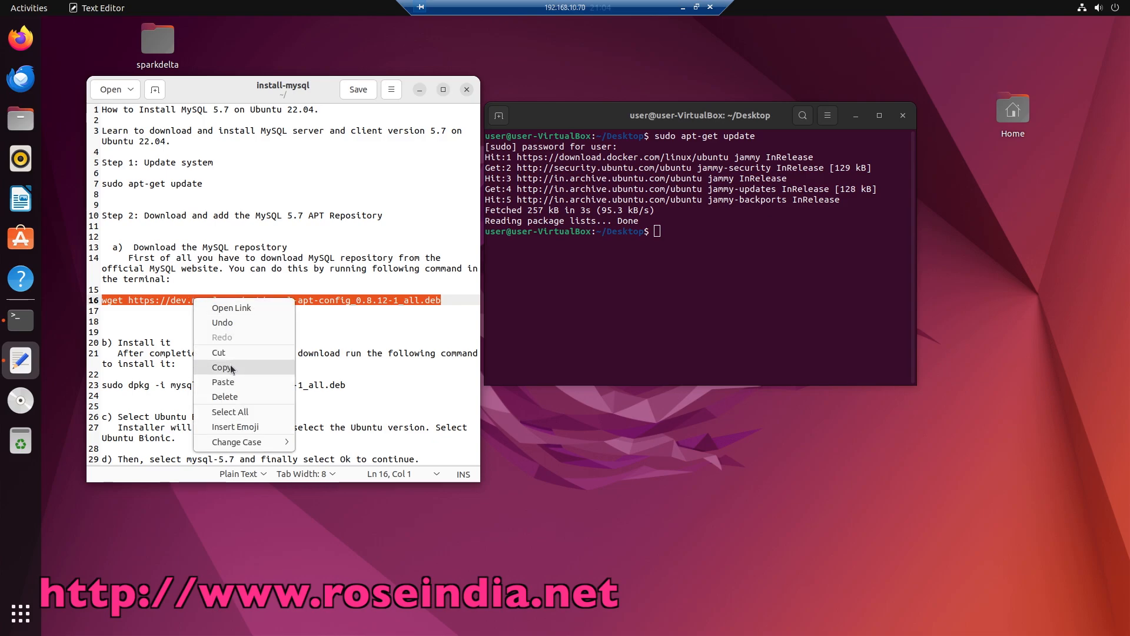
left_click(222, 368)
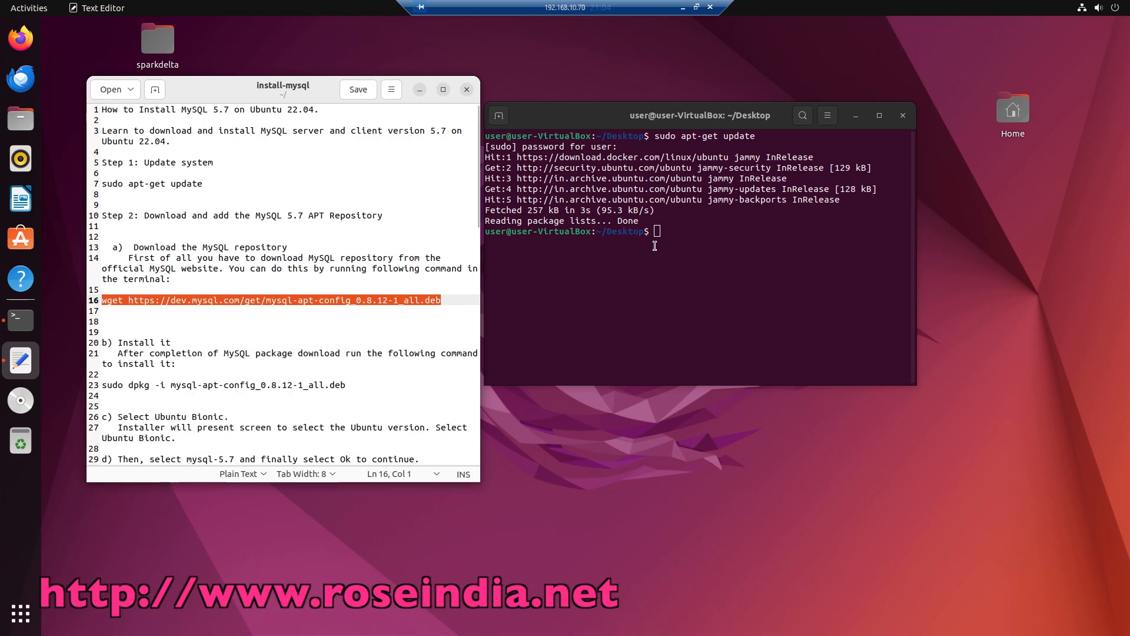
right_click(655, 248)
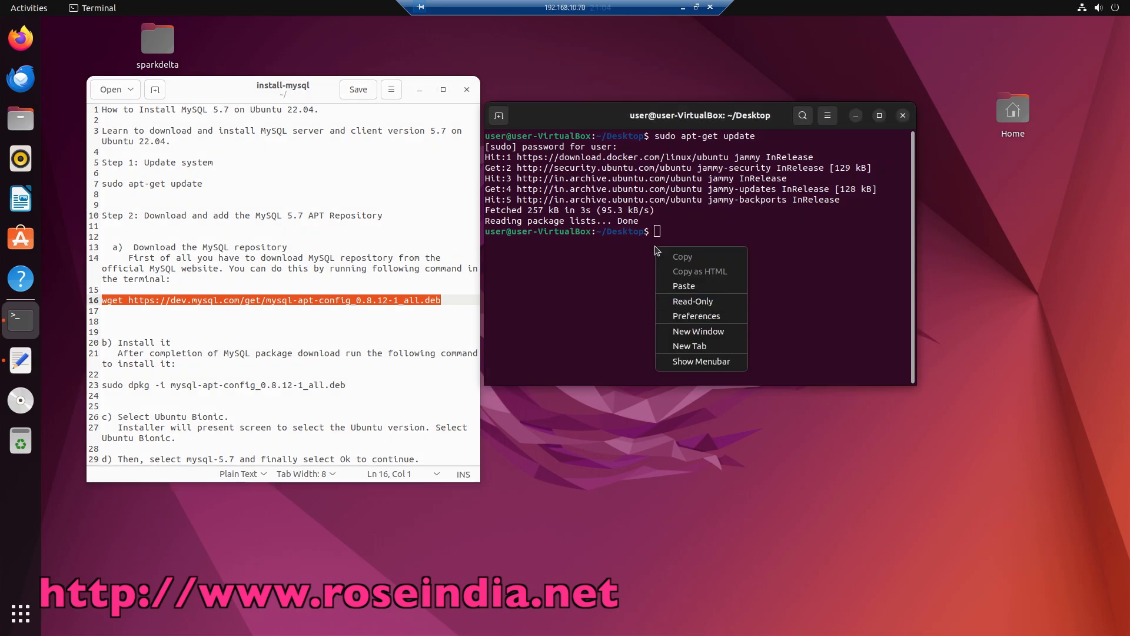
left_click(683, 285)
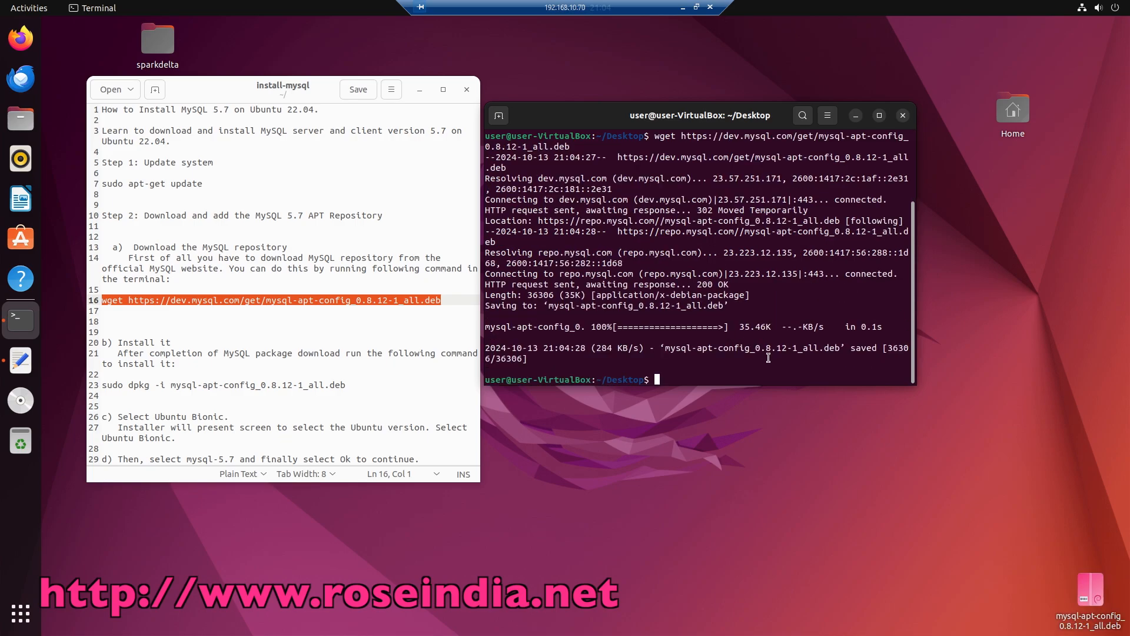
type("ls")
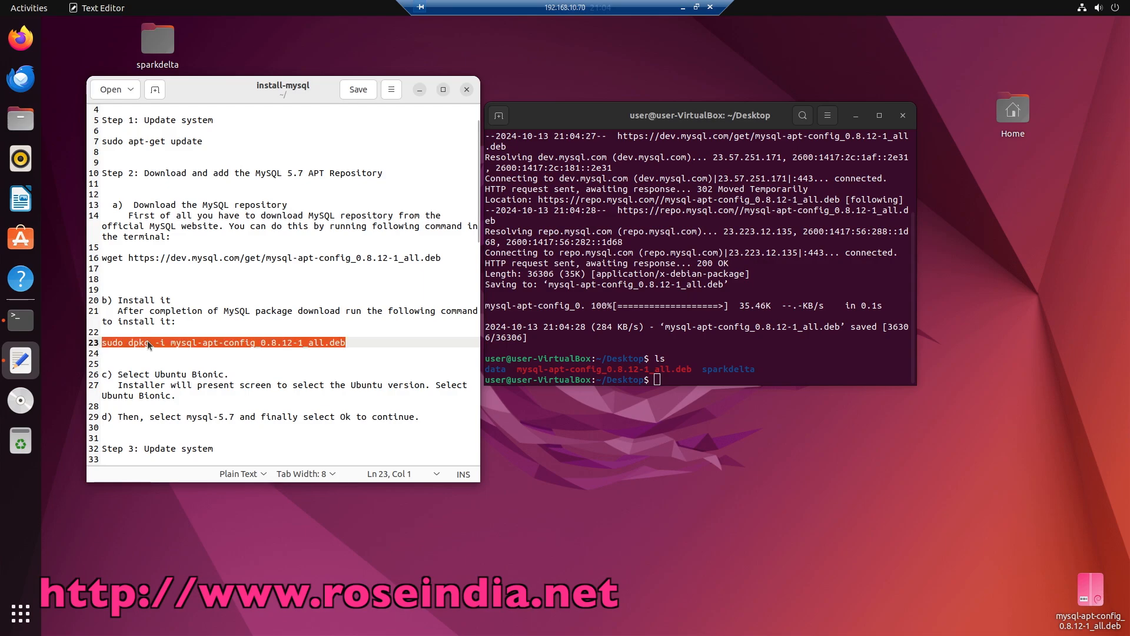
- Install mysql-apt-config with sudo dpkg -i and pick the Ubuntu release for the repository
right_click(147, 342)
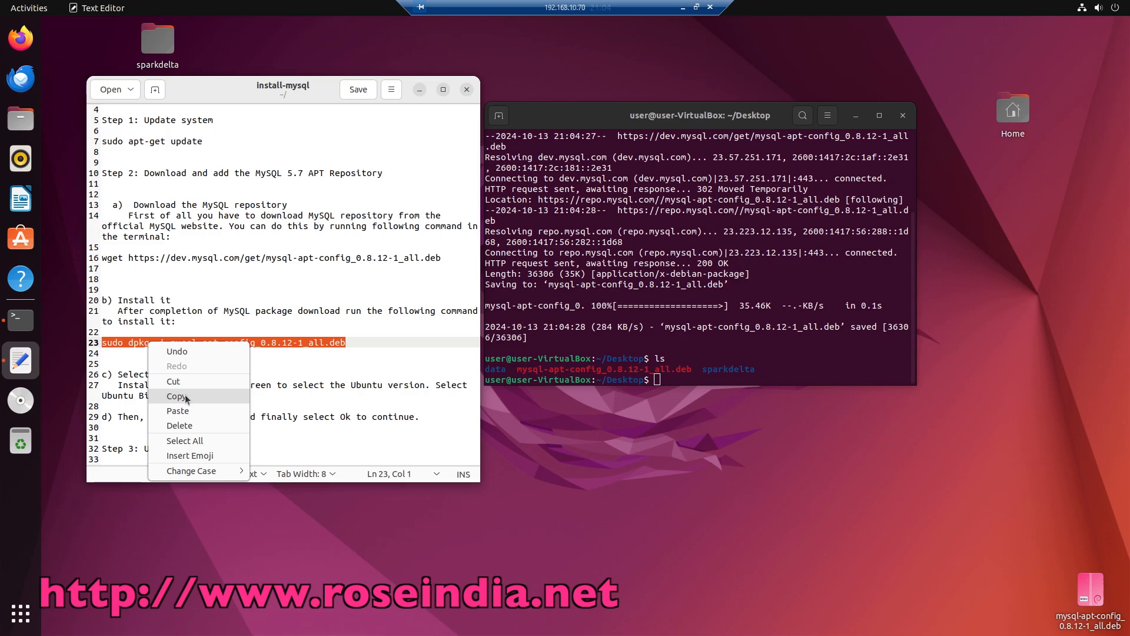
left_click(176, 396)
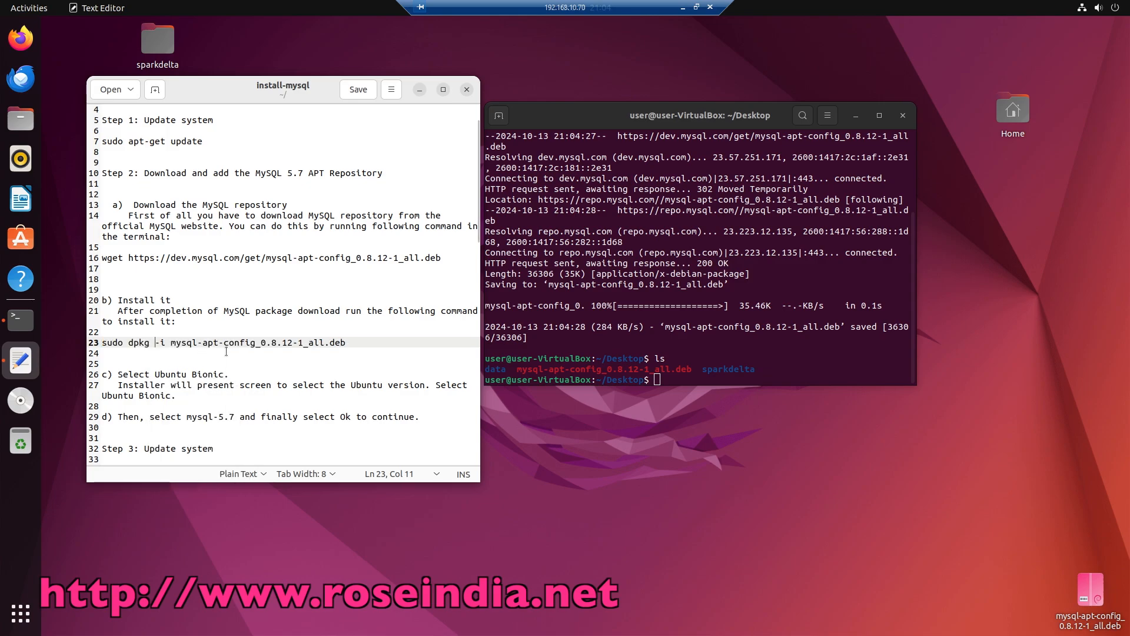
mouse_move(628, 294)
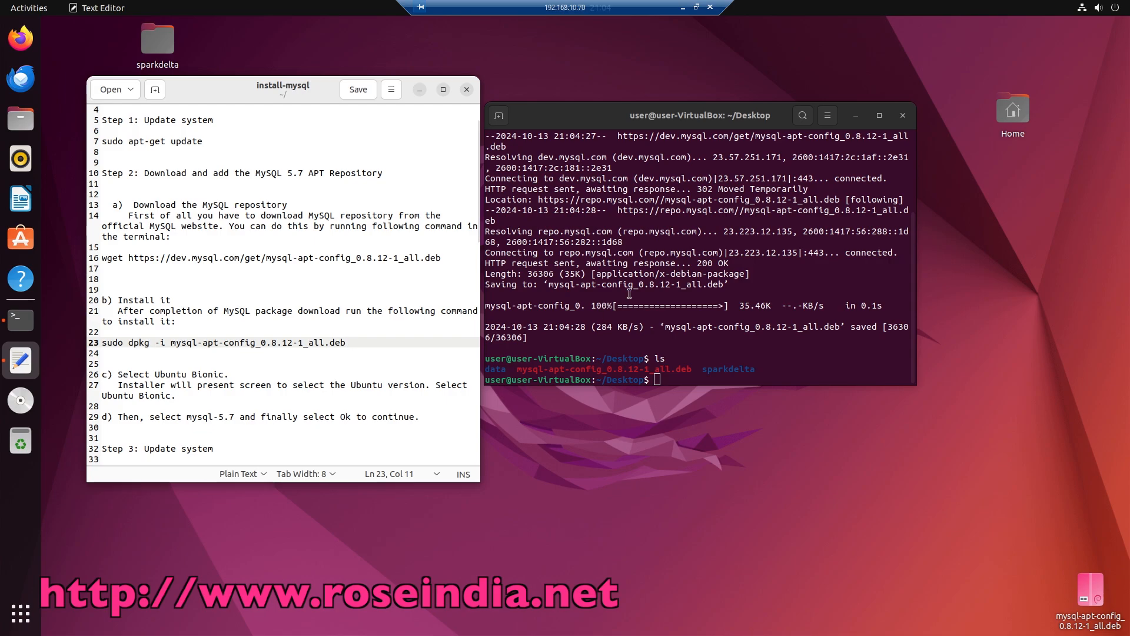
right_click(629, 293)
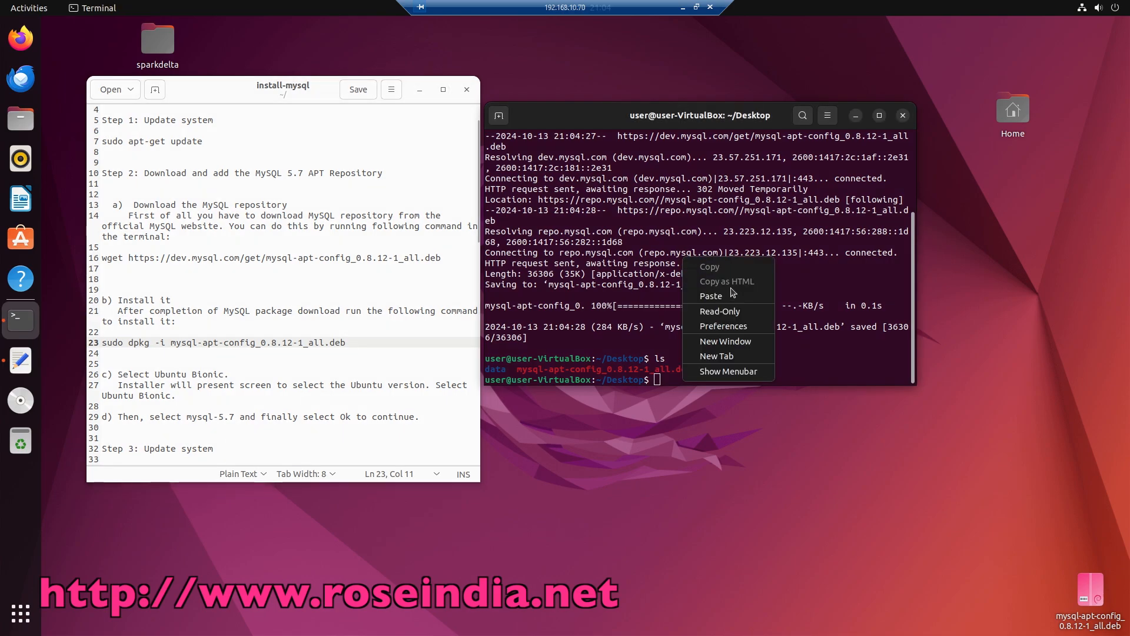
left_click(710, 296)
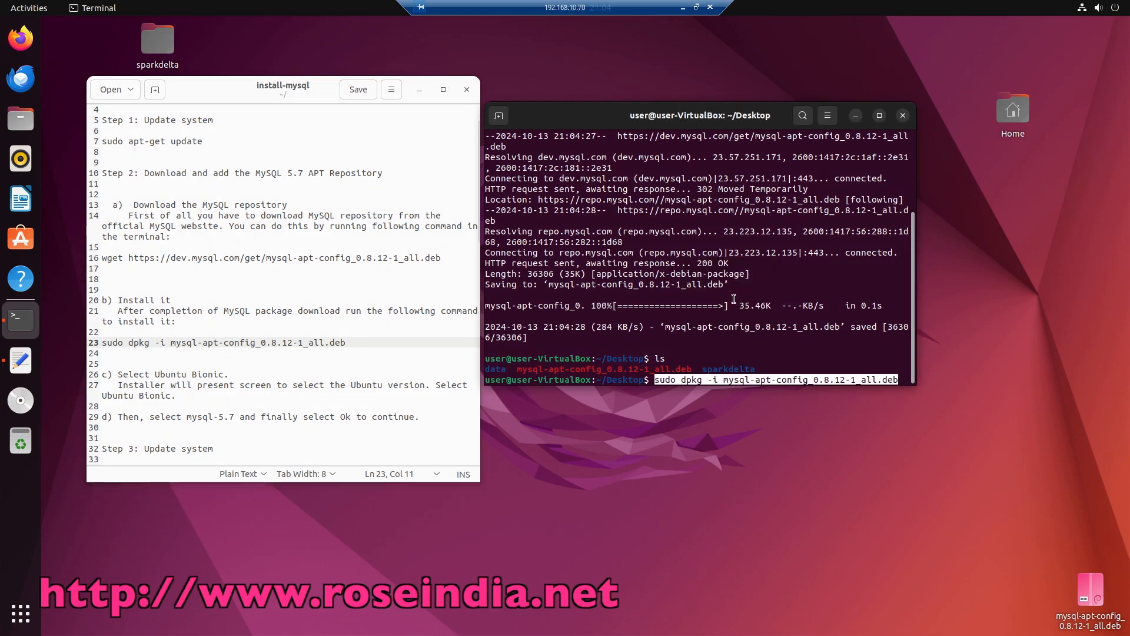
key("Return")
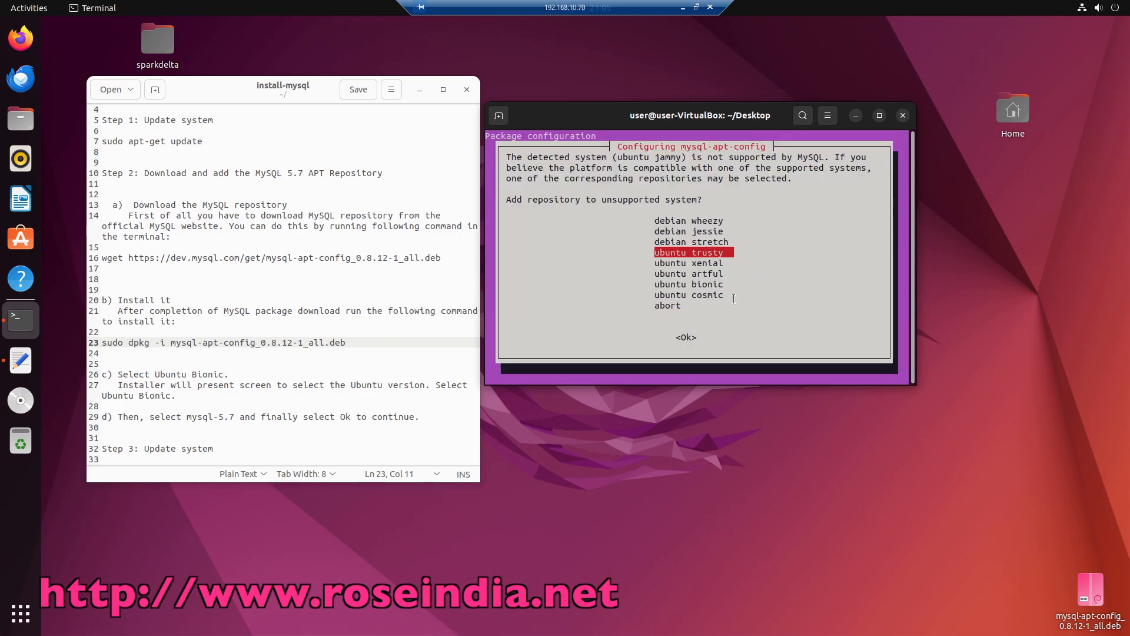
key("Down")
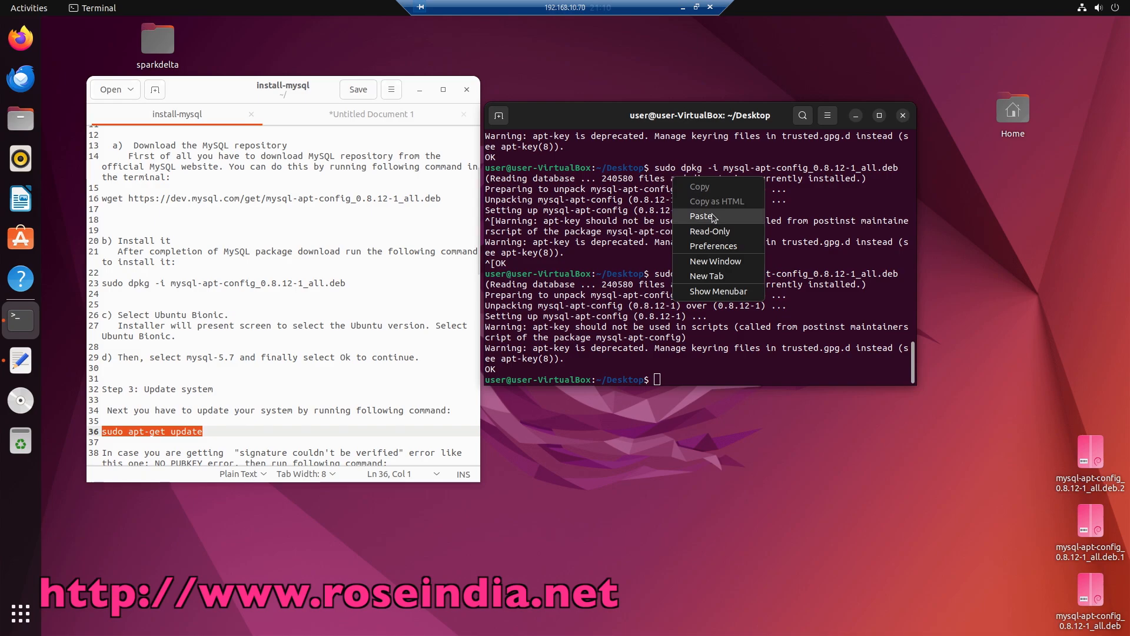
- Rerun sudo apt-get update and copy the missing key ID from the NO_PUBKEY error
left_click(700, 215)
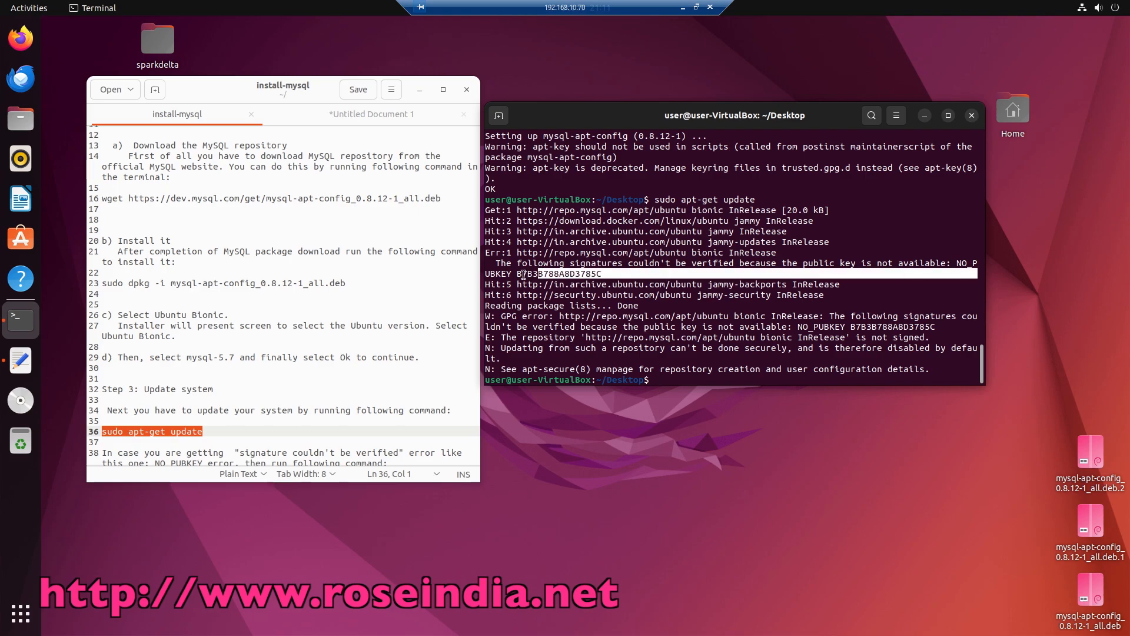
right_click(552, 277)
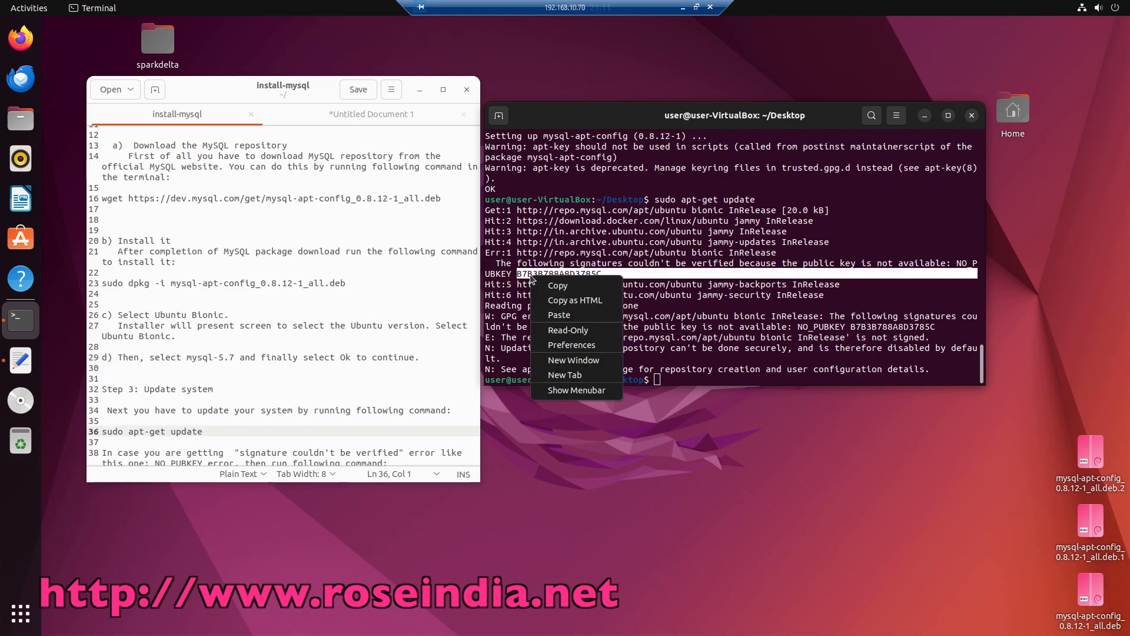
left_click(334, 337)
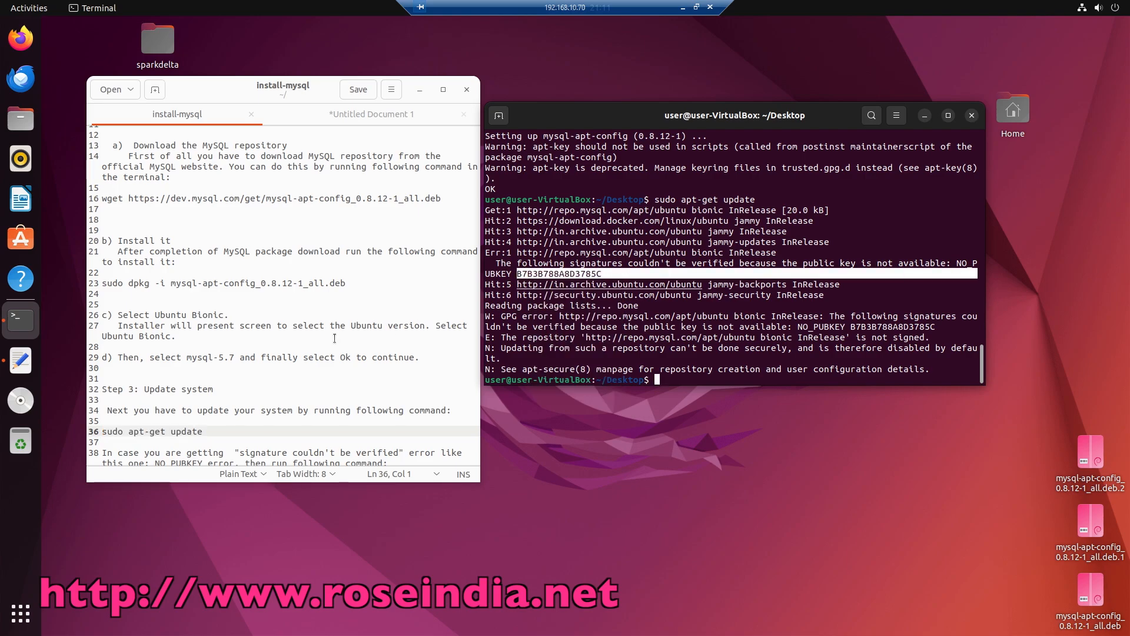
scroll("down", 3)
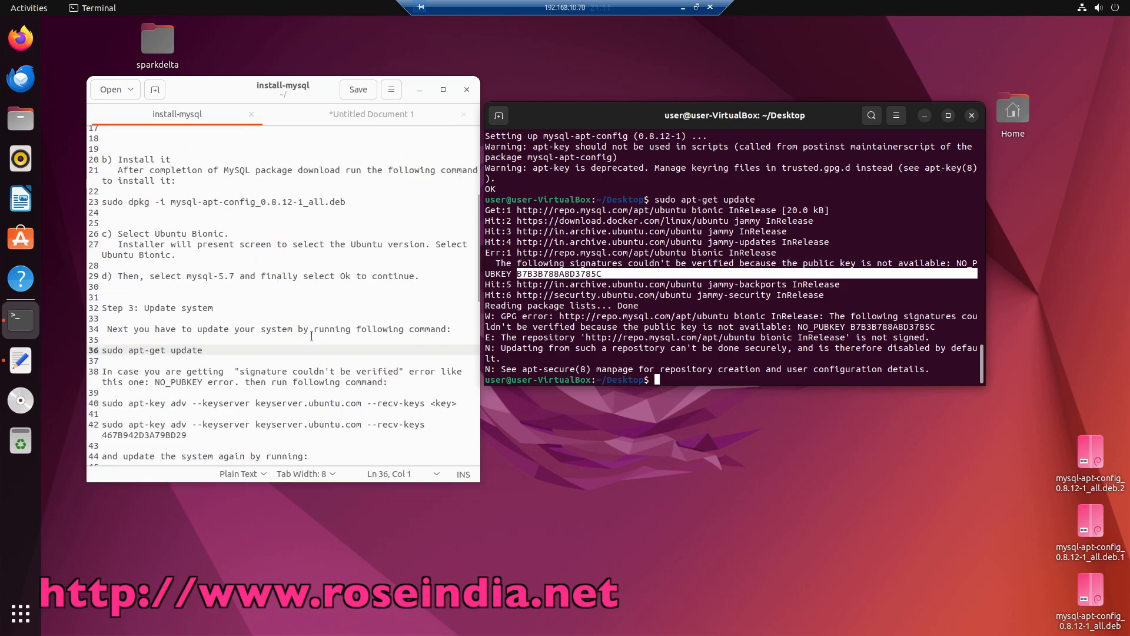
scroll("down", 3)
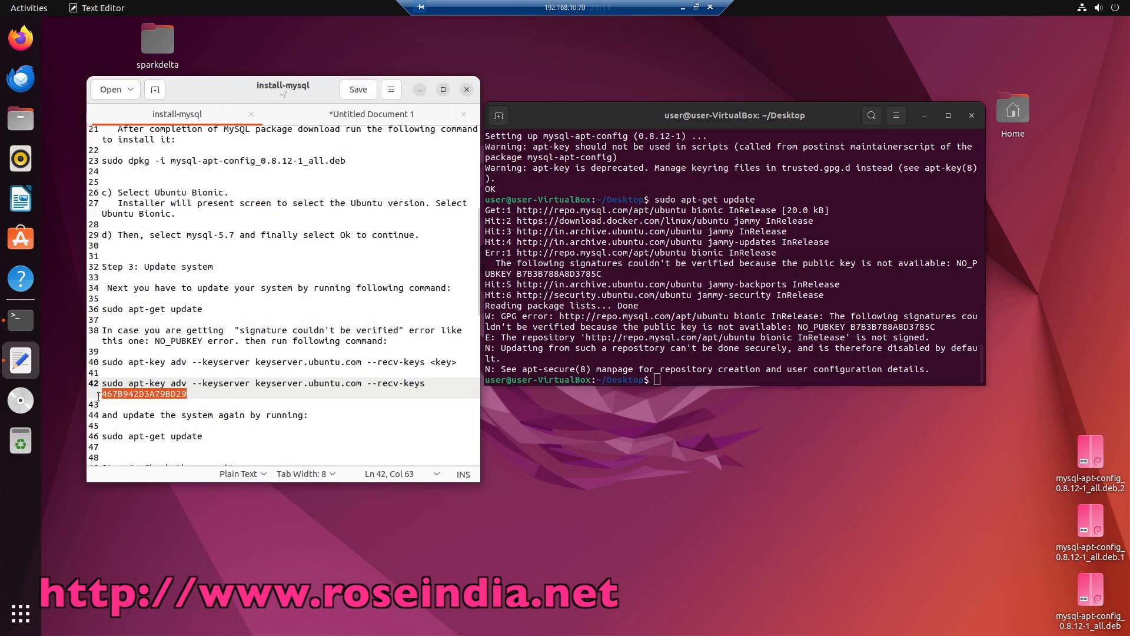
- Import key B7B3B788A8D3785C with the apt-key adv command
type("B7B3B788A8D3785C")
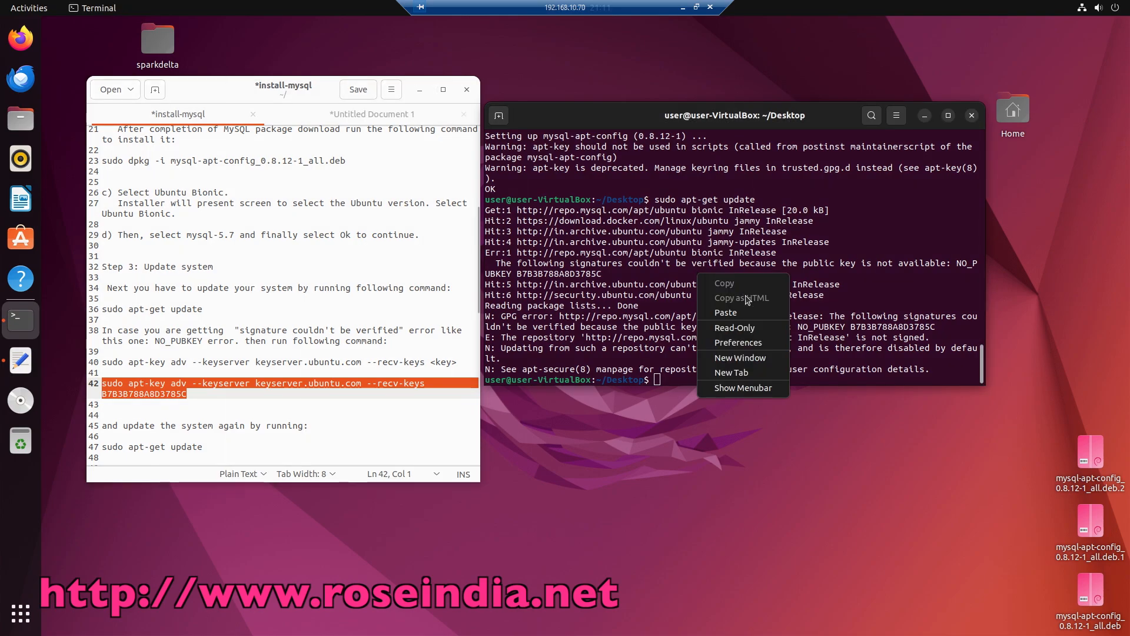
left_click(725, 312)
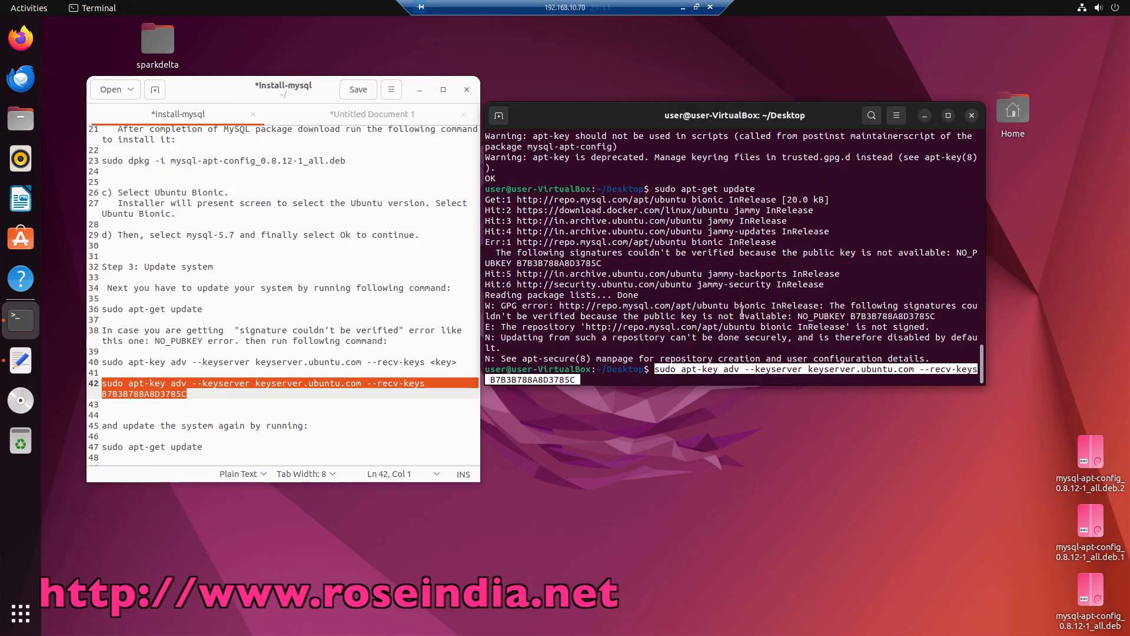
key("Return")
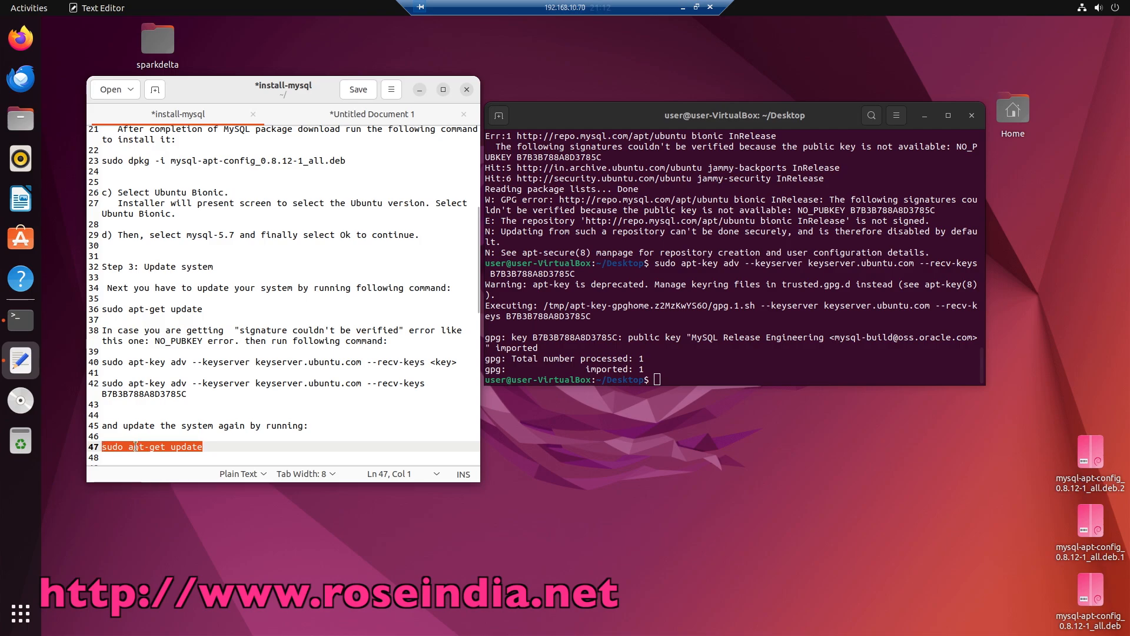
- Paste and run sudo apt-get update again
right_click(136, 445)
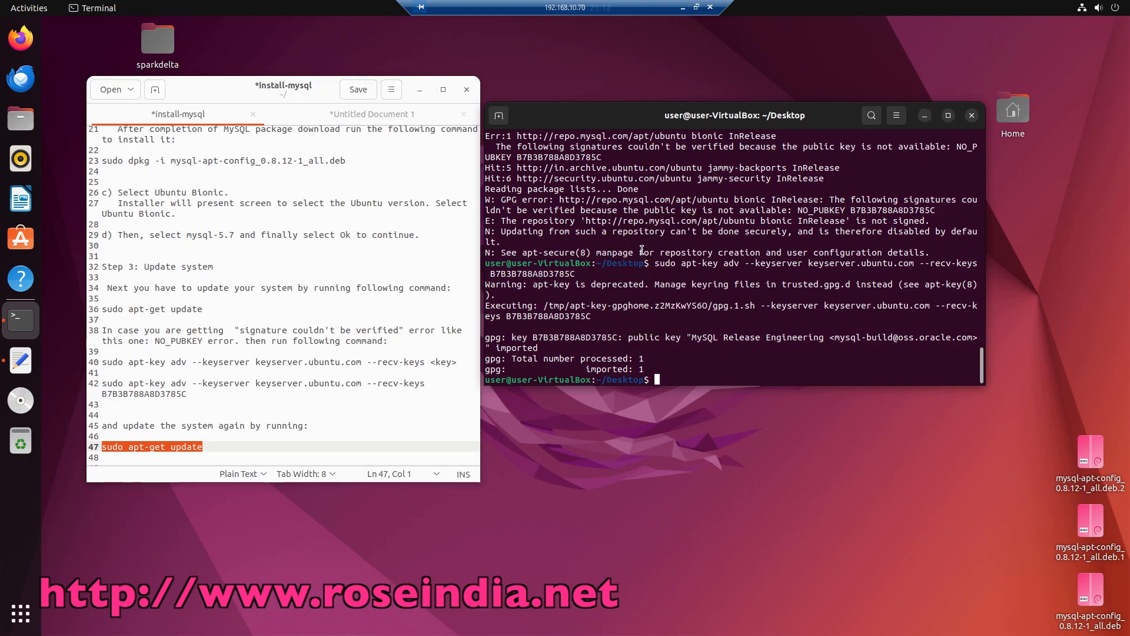
key("Return")
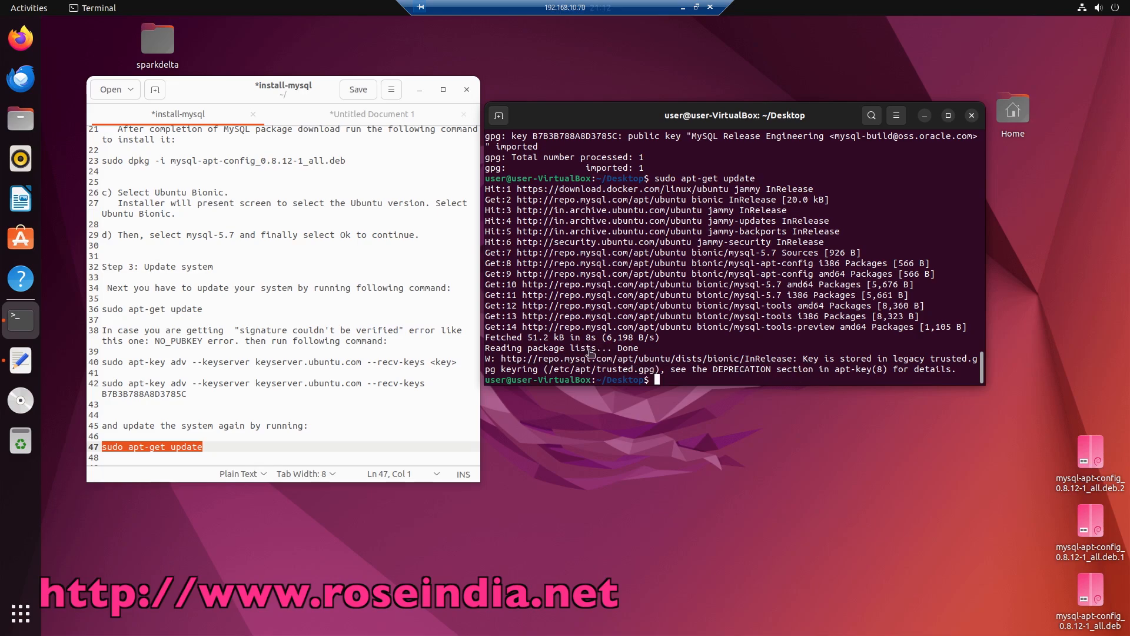
mouse_move(324, 398)
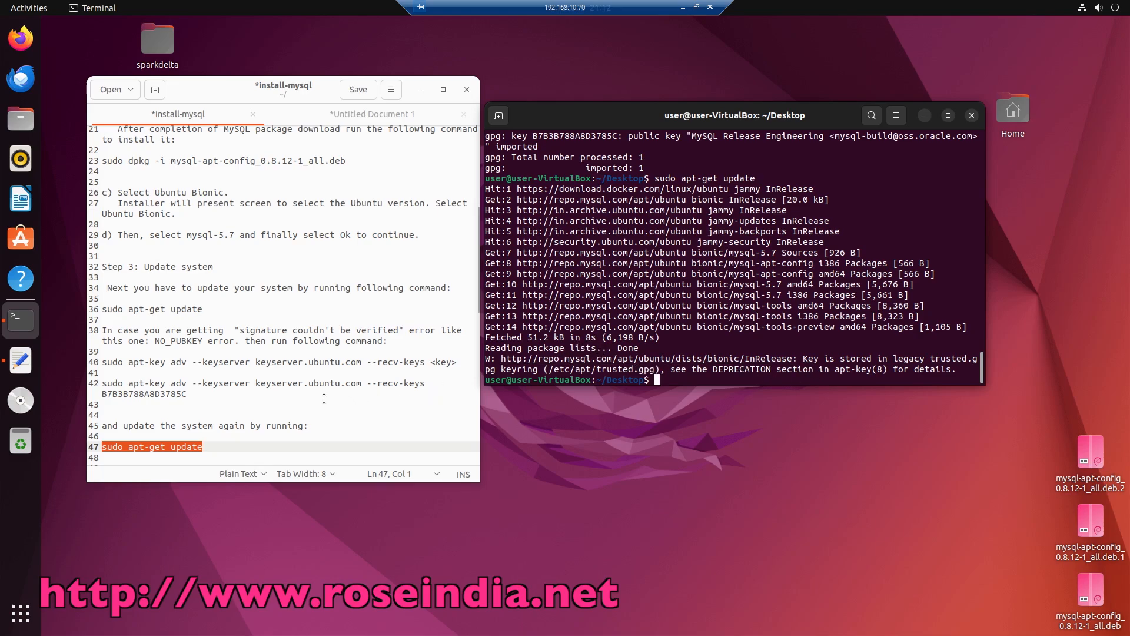
- Scroll through the update output to check the mysql-5.7 package lists
scroll("down", 3)
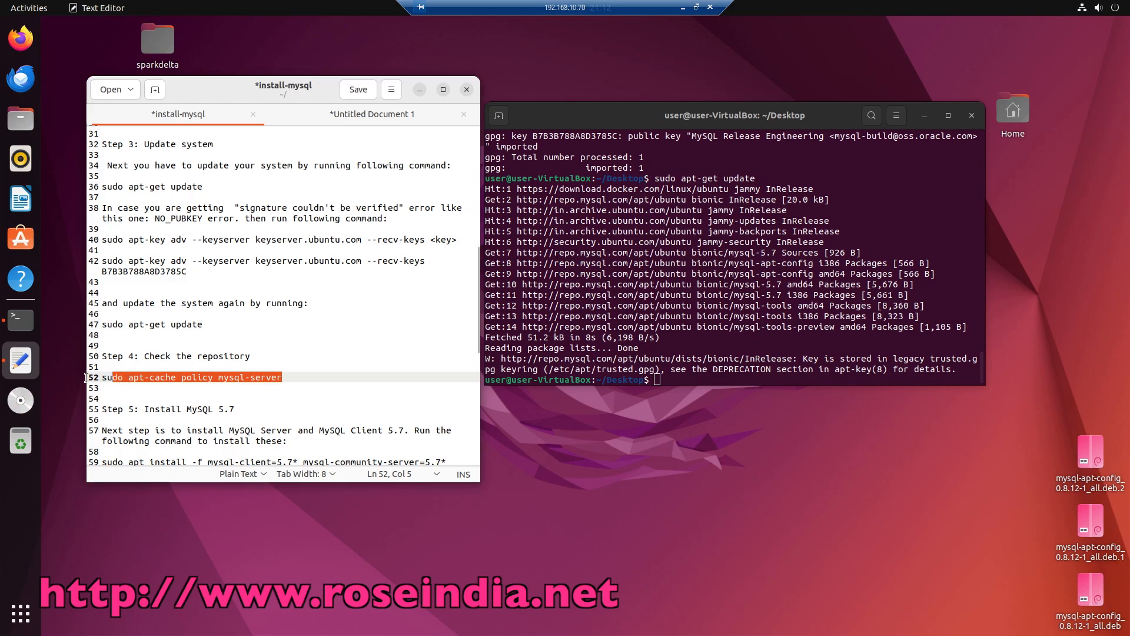
- Run sudo apt-cache policy mysql-server, showing 5.7.42 available from the MySQL bionic repository
left_click(102, 376)
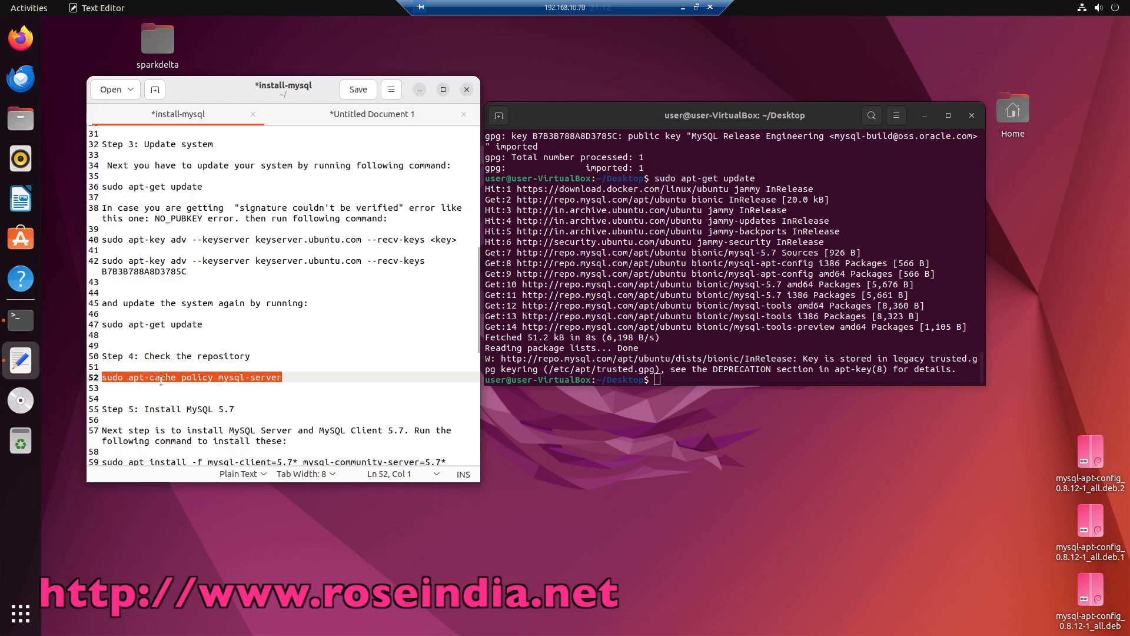
right_click(191, 377)
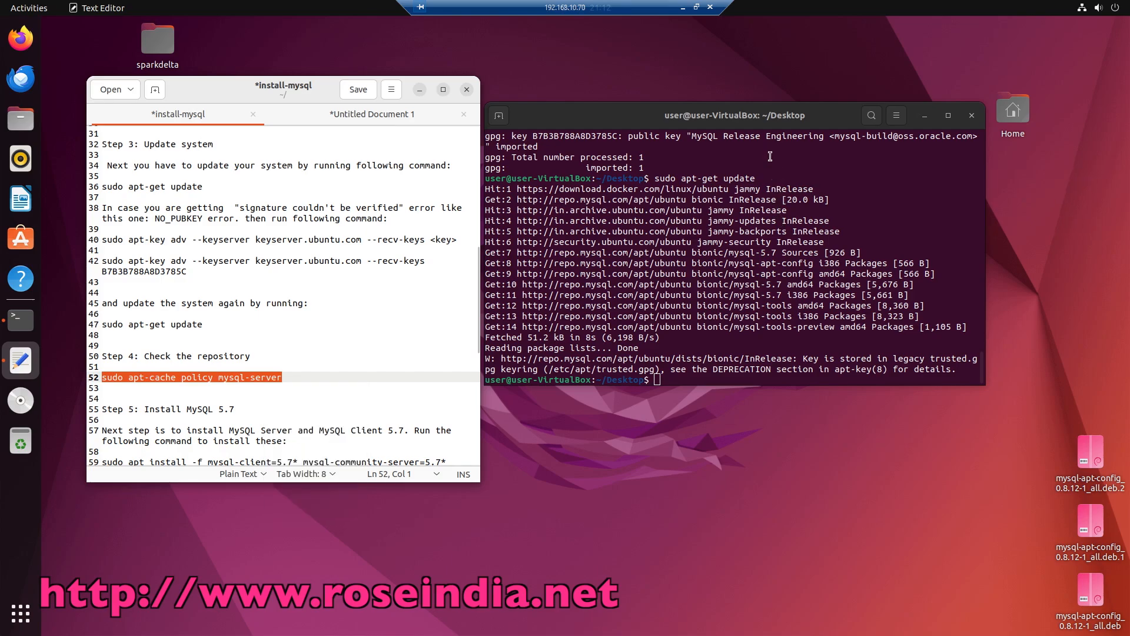
right_click(770, 155)
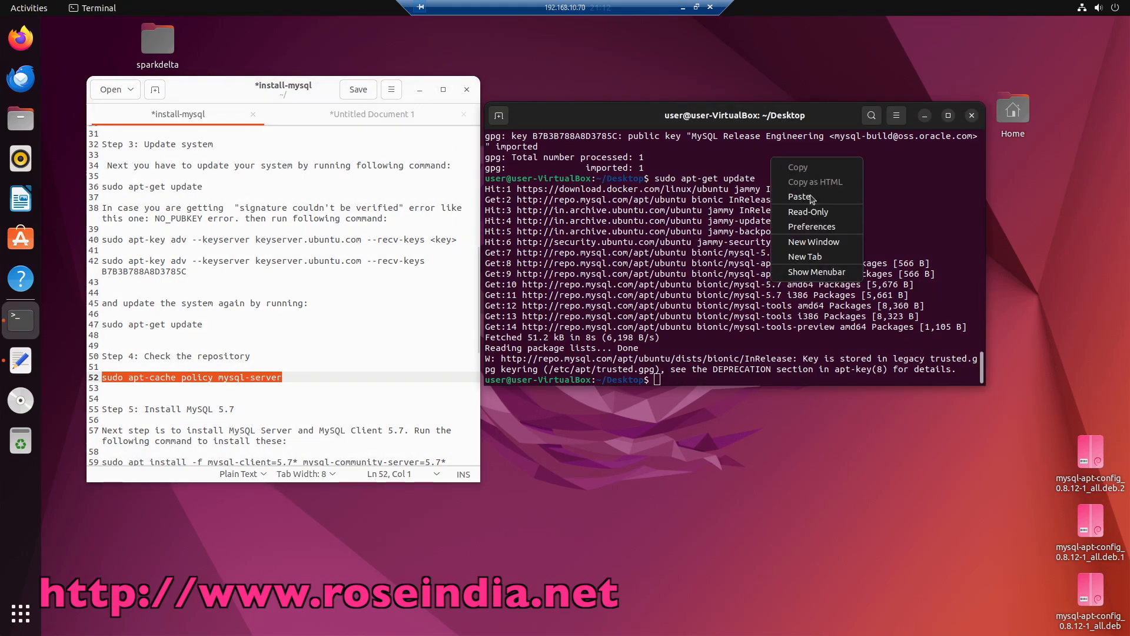
left_click(800, 196)
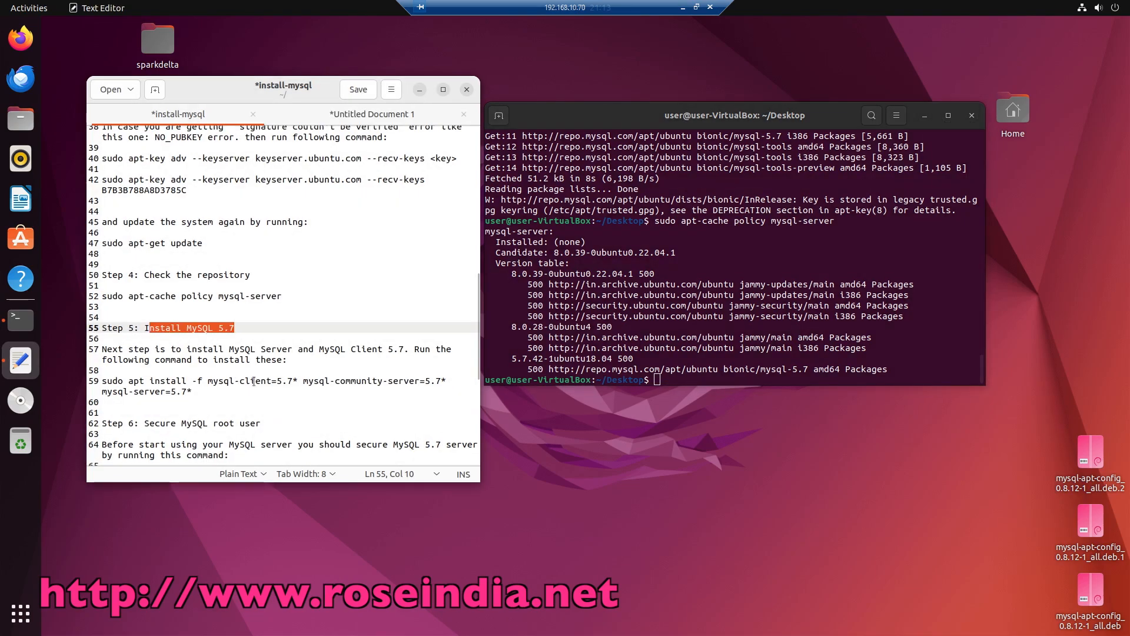
- Run the apt install mysql-client=5.7* command and answer y to continue
scroll("down", 3)
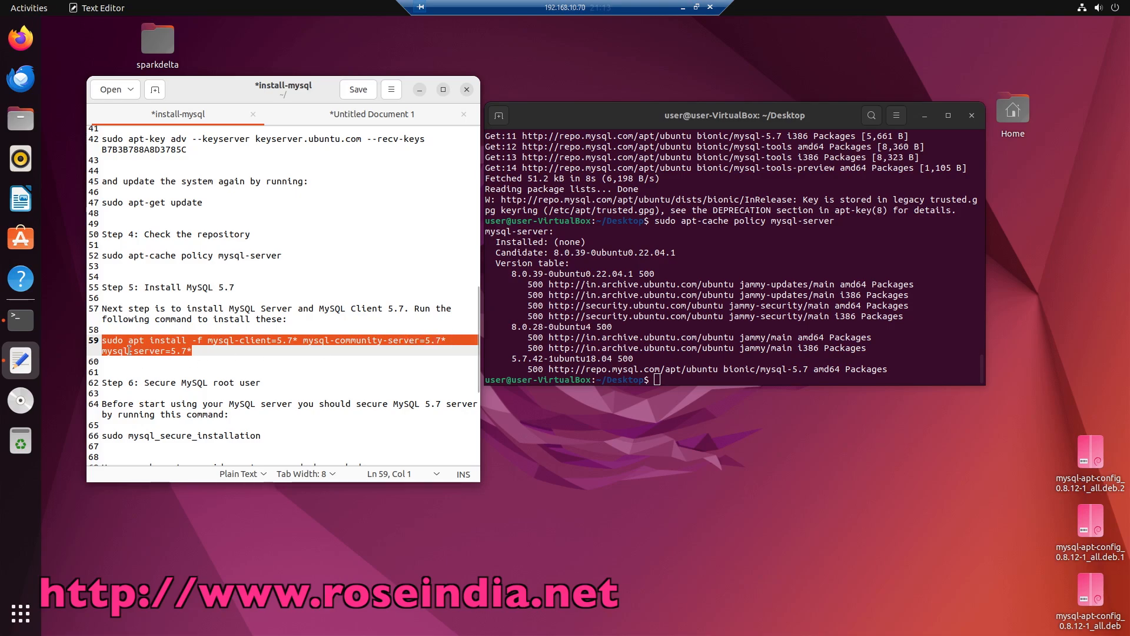
right_click(130, 351)
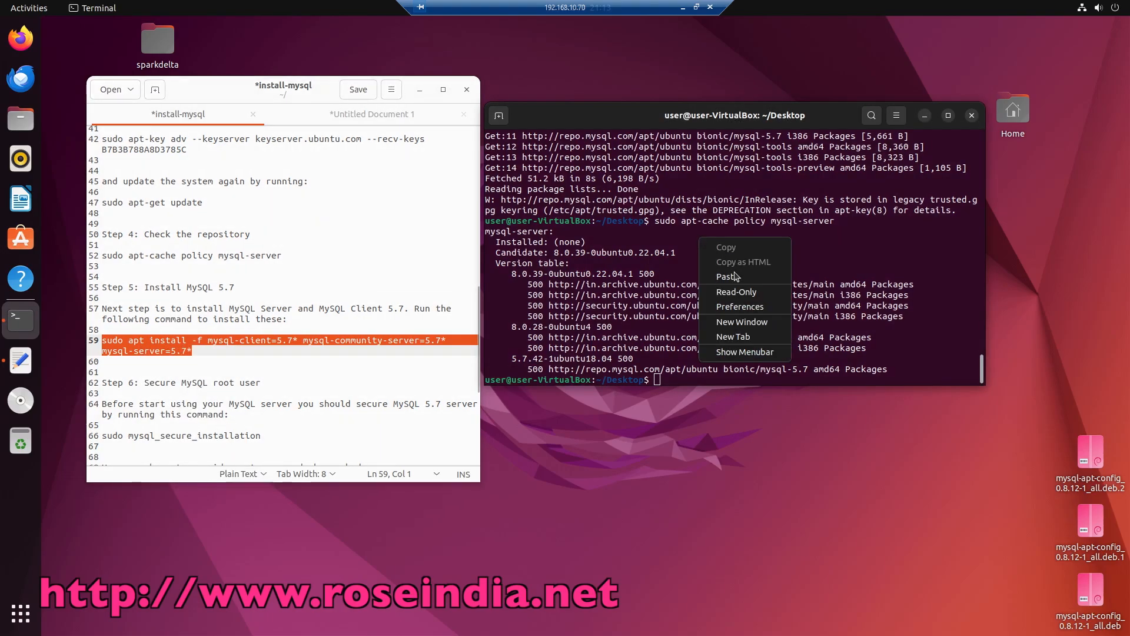
left_click(728, 276)
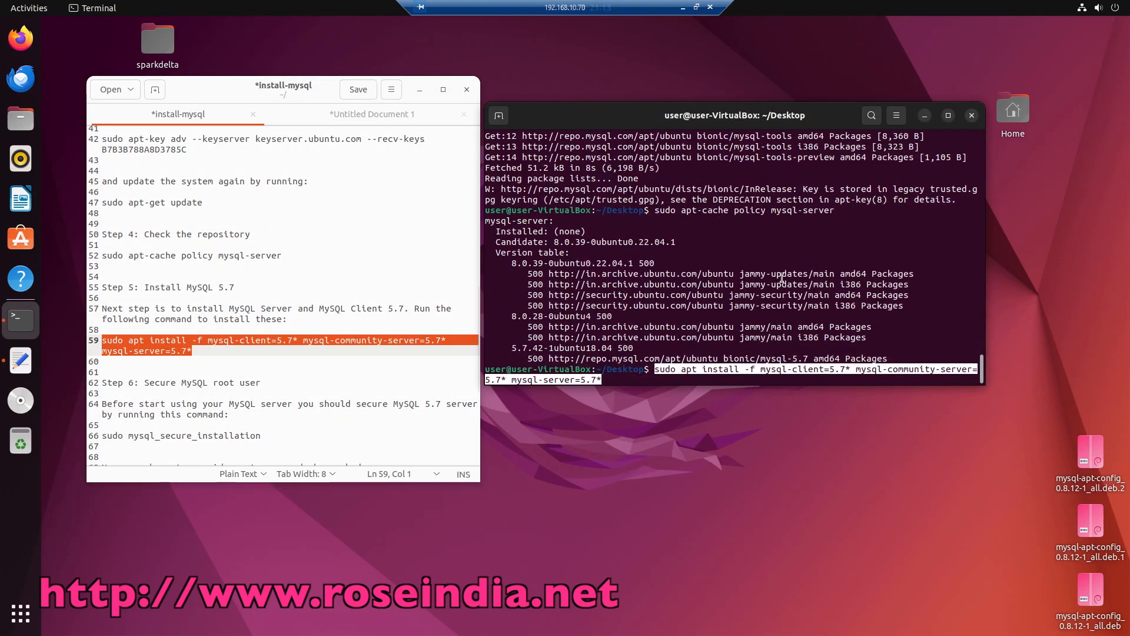
key("Return")
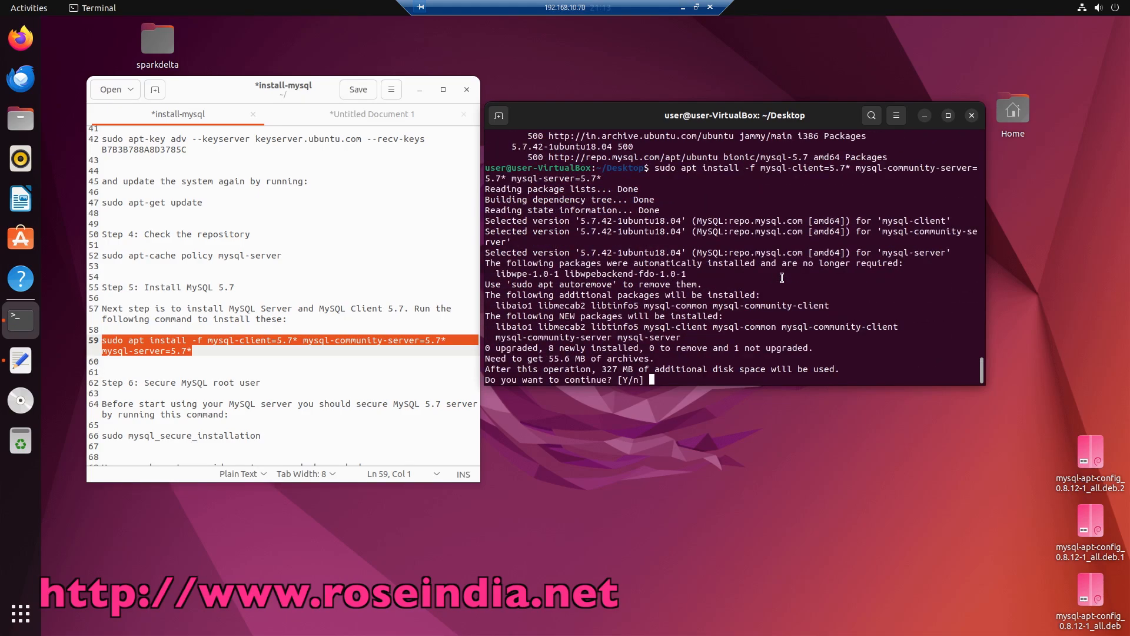
type("y")
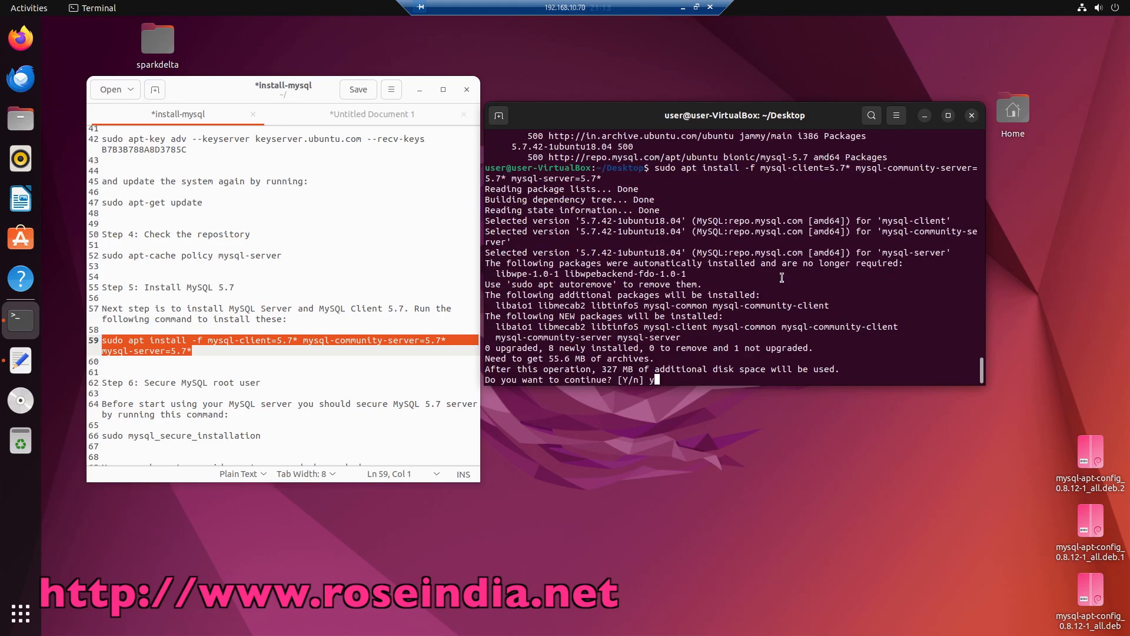
key("Return")
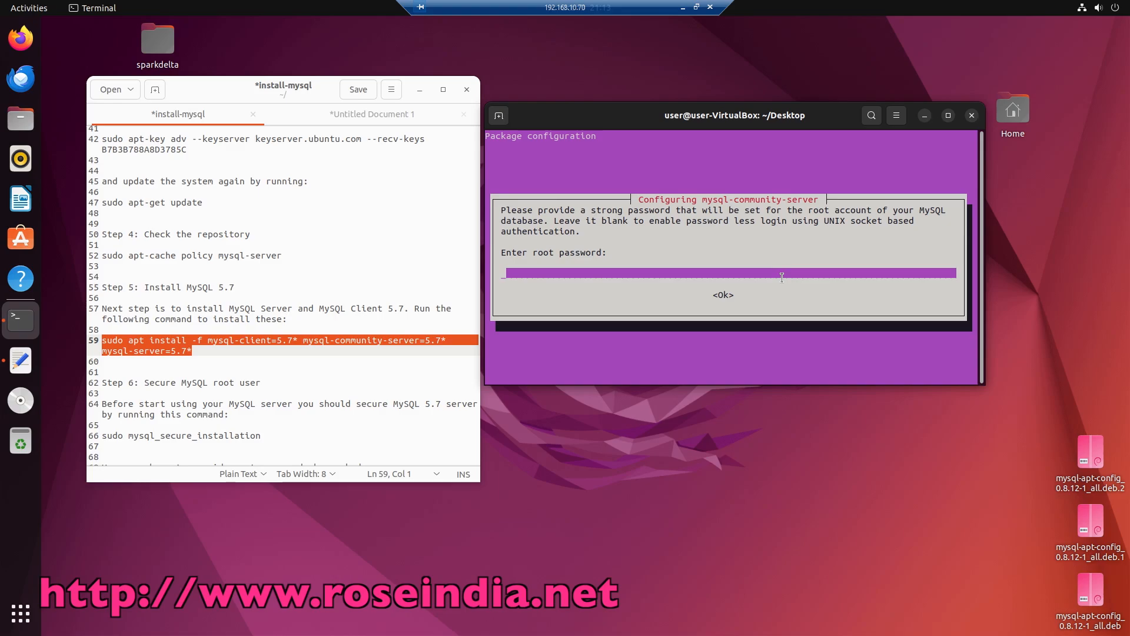
- Enter and confirm the MySQL root password in the configuration dialog
type("***")
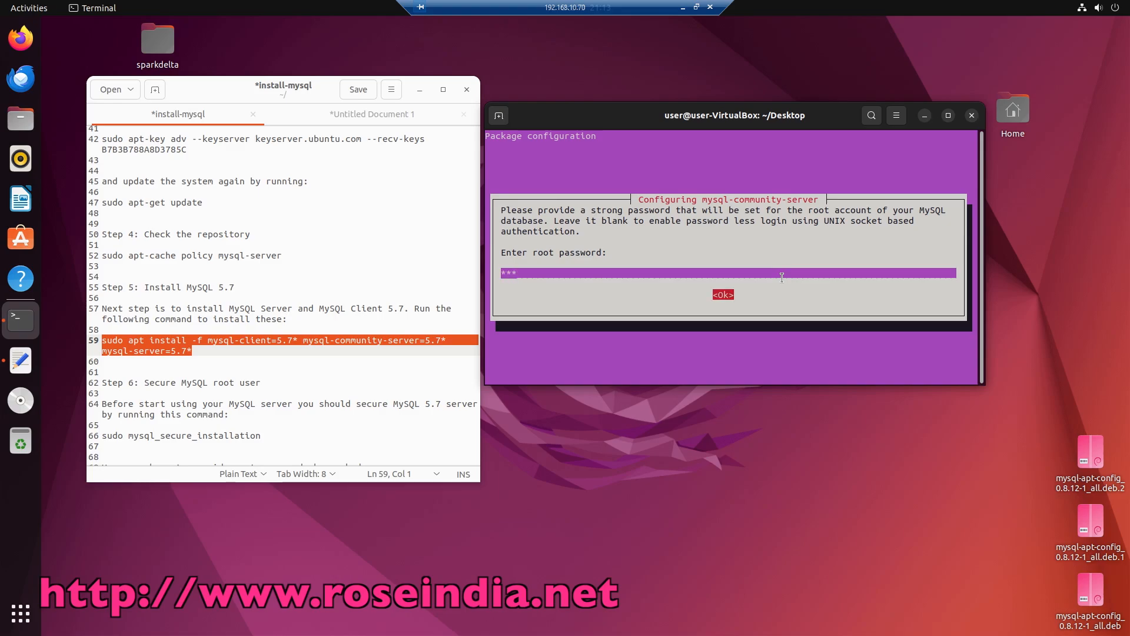
left_click(722, 294)
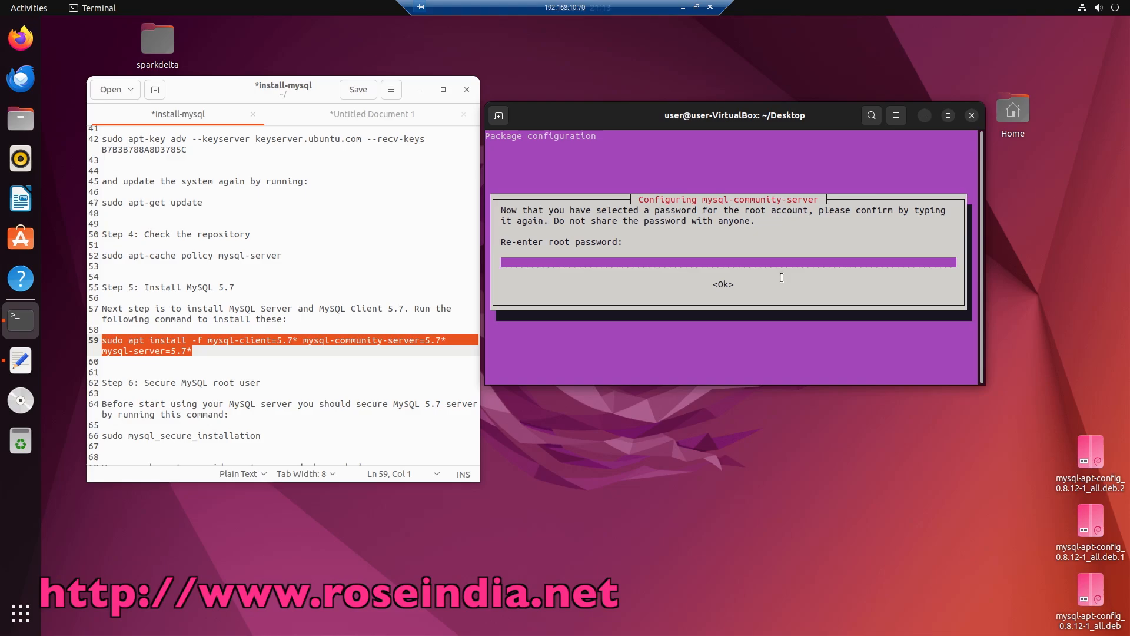
type("***")
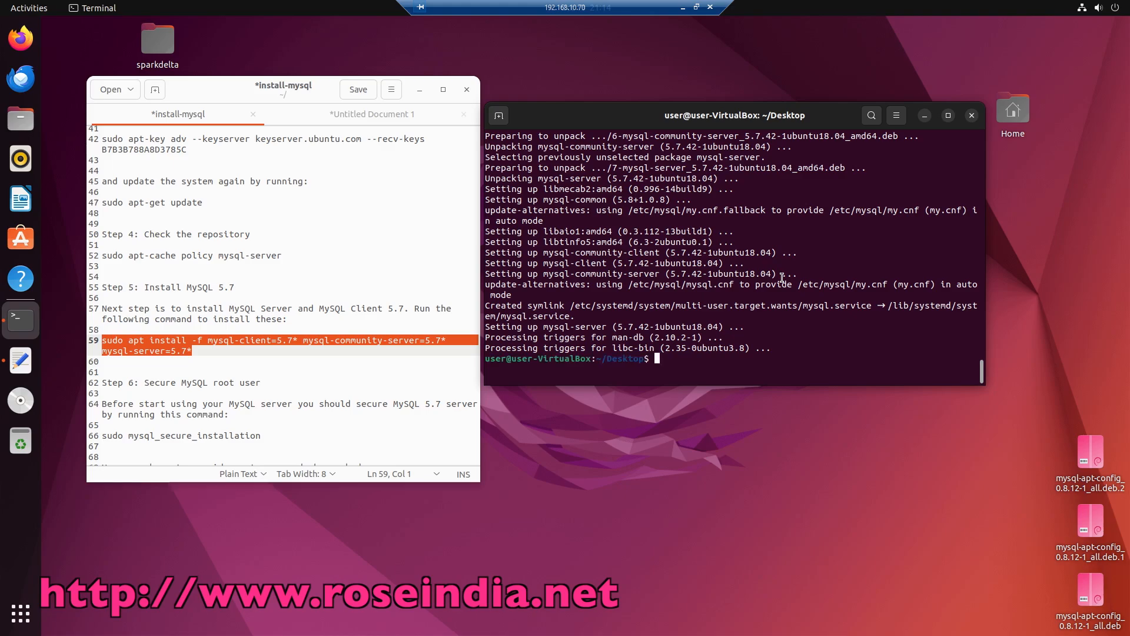
mouse_move(216, 387)
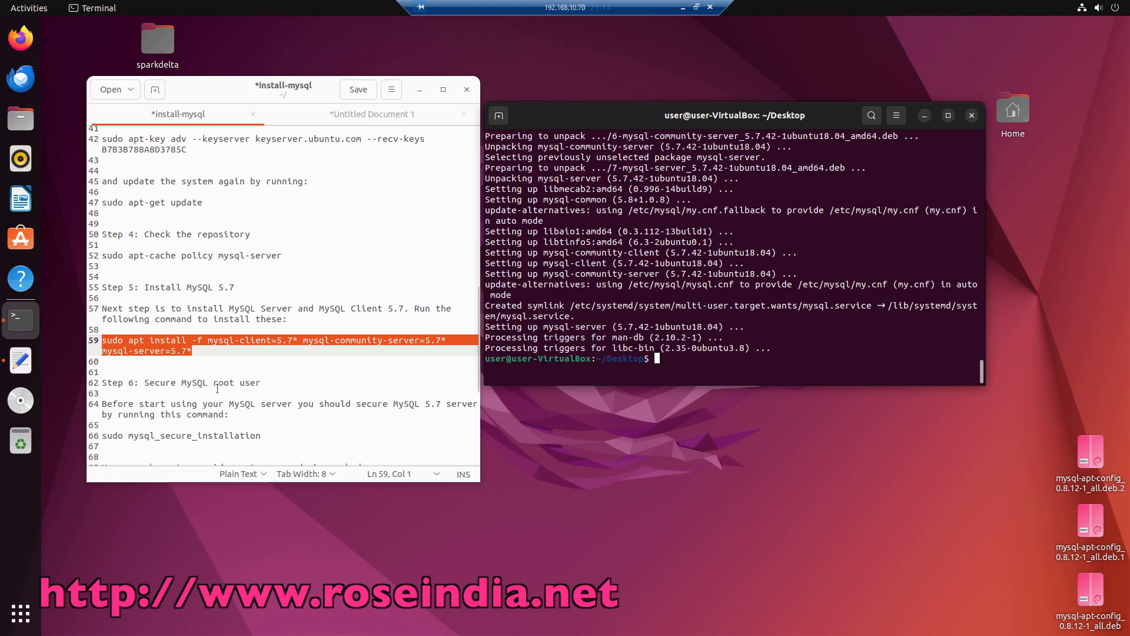
- Copy 'sudo systemctl status mysql' from the editor and paste it into the terminal
scroll("down", 3)
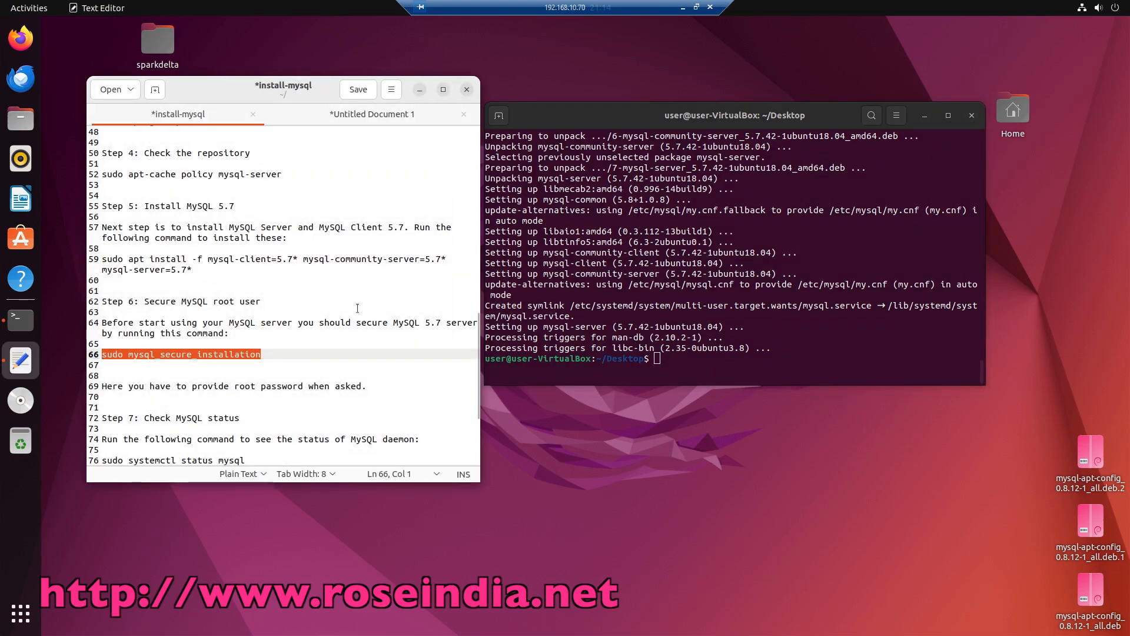
mouse_move(364, 301)
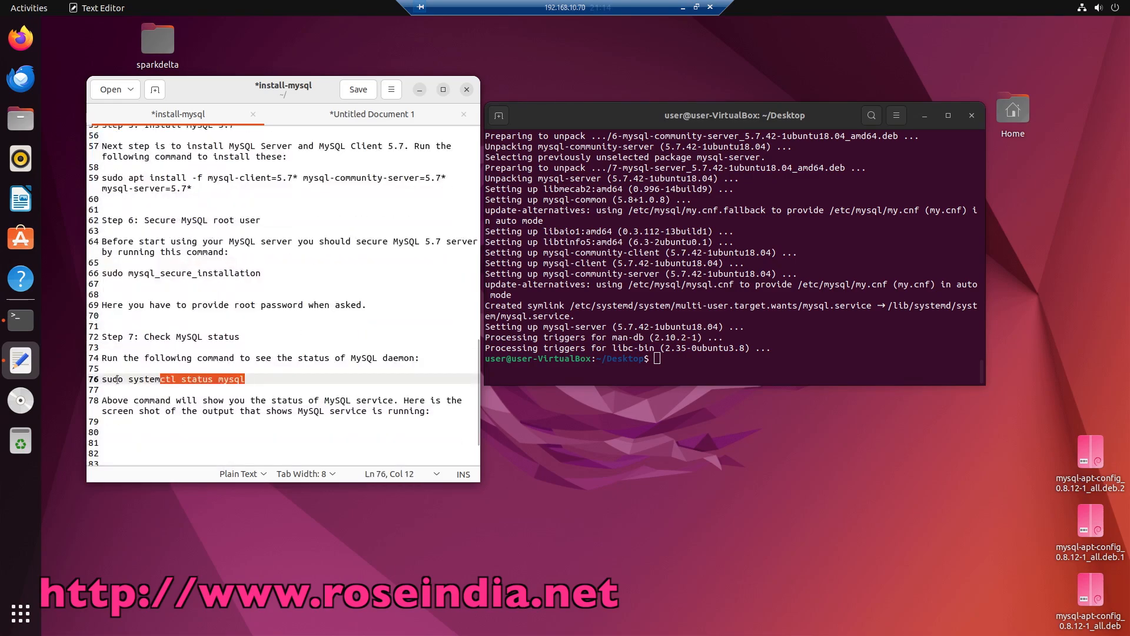
triple_click(173, 379)
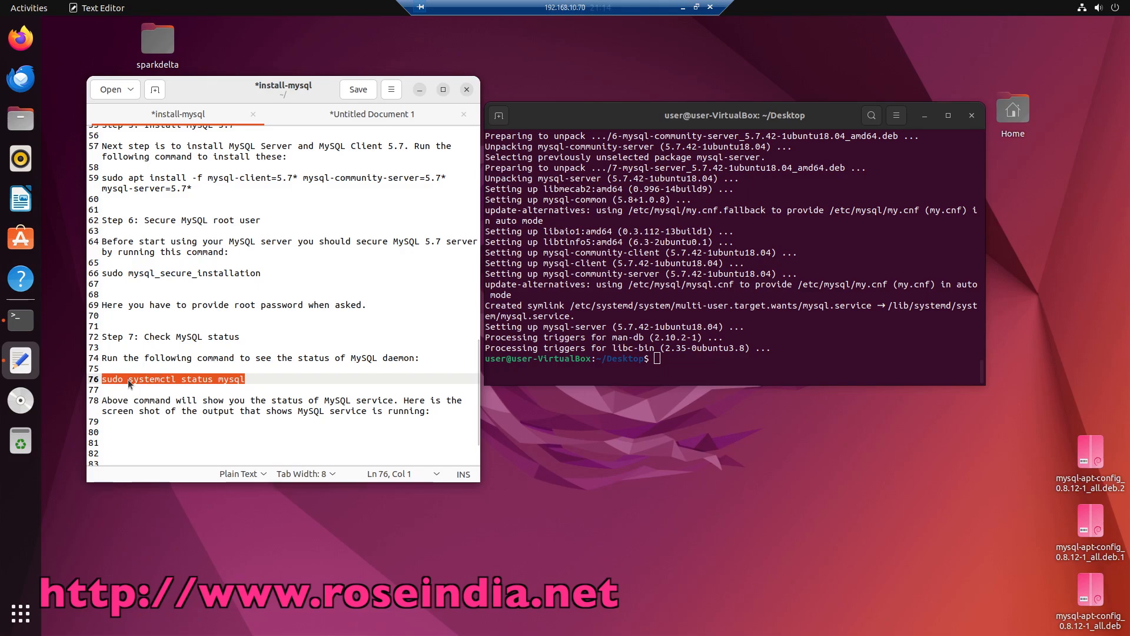
mouse_move(161, 434)
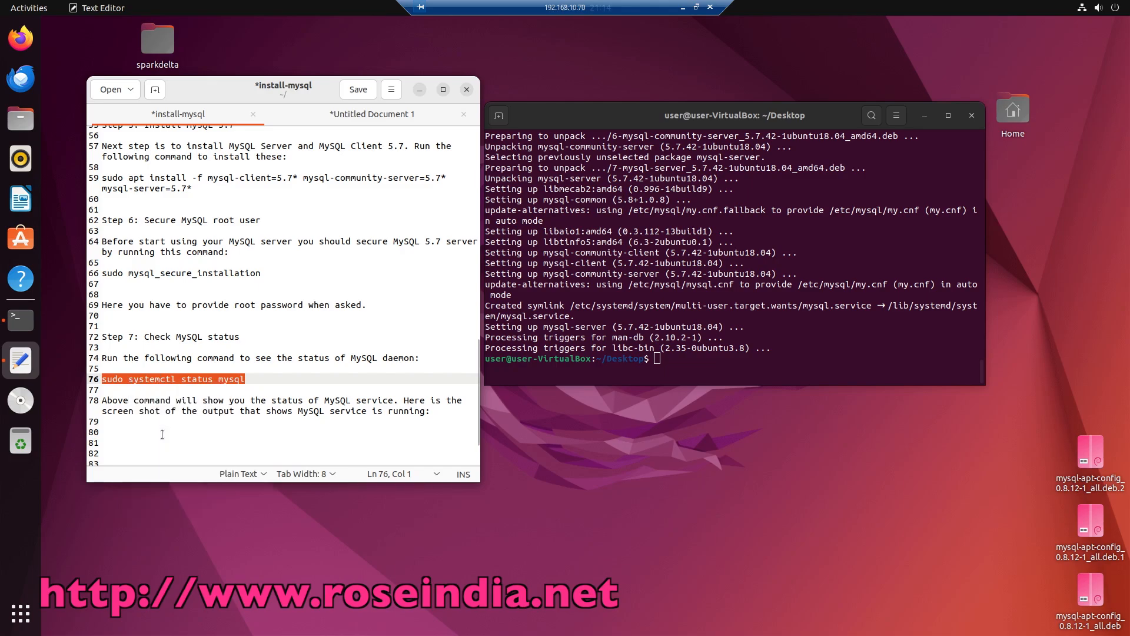
mouse_move(454, 302)
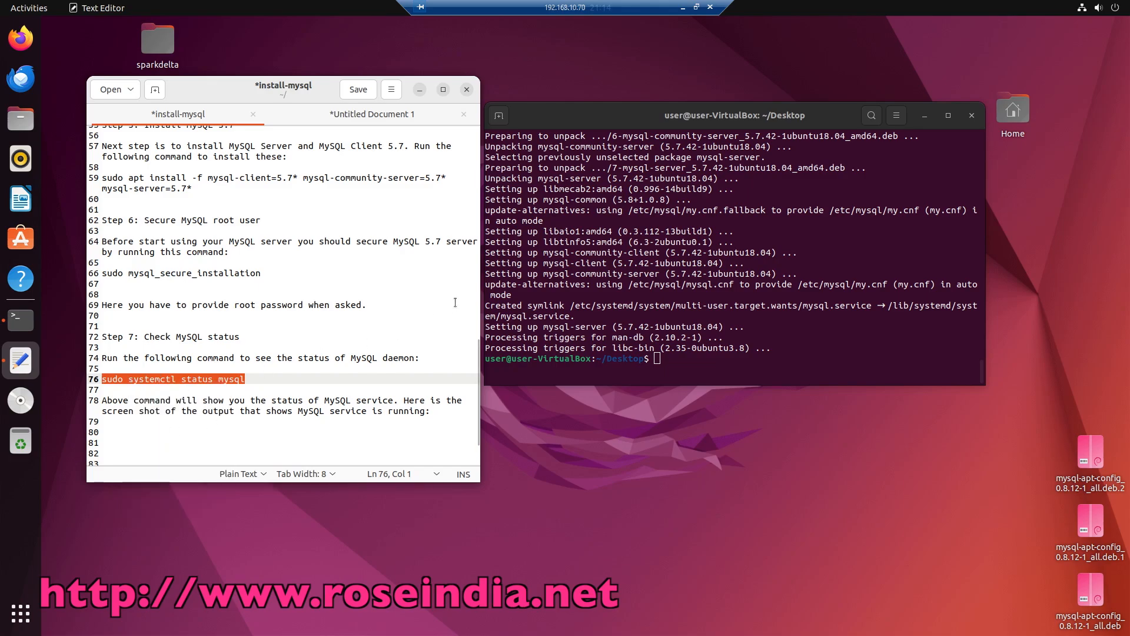
mouse_move(648, 222)
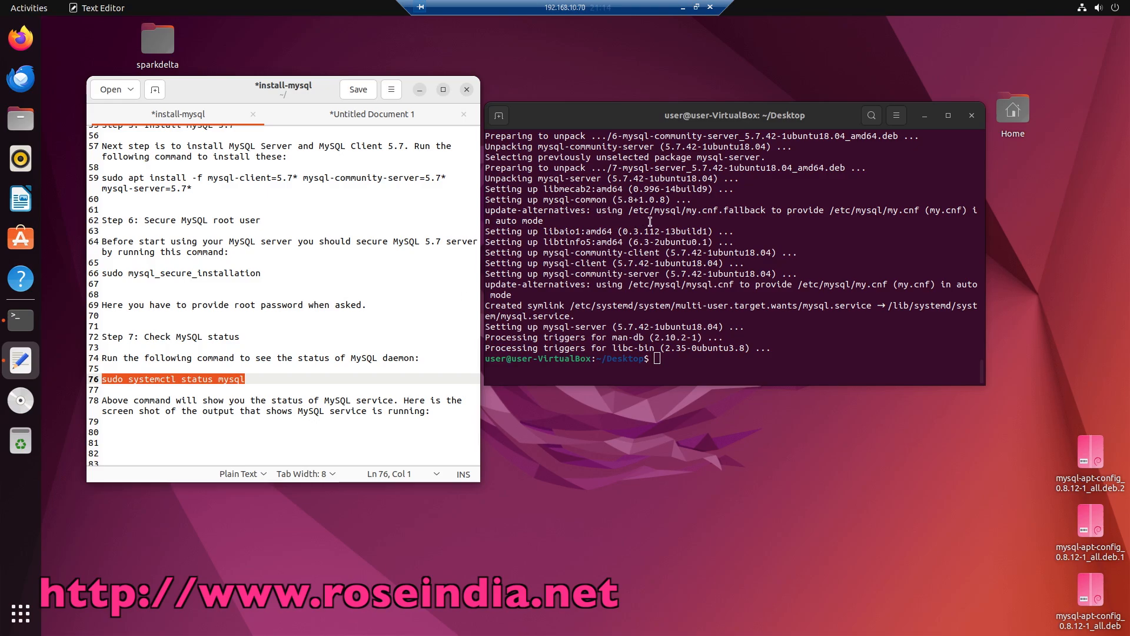
right_click(648, 222)
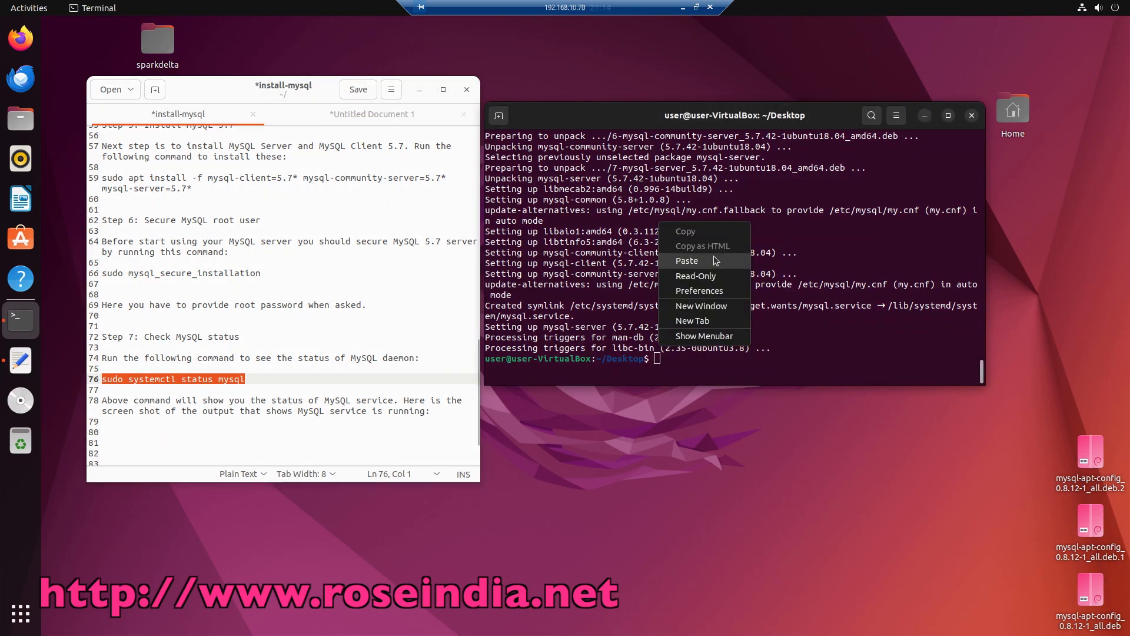
left_click(686, 260)
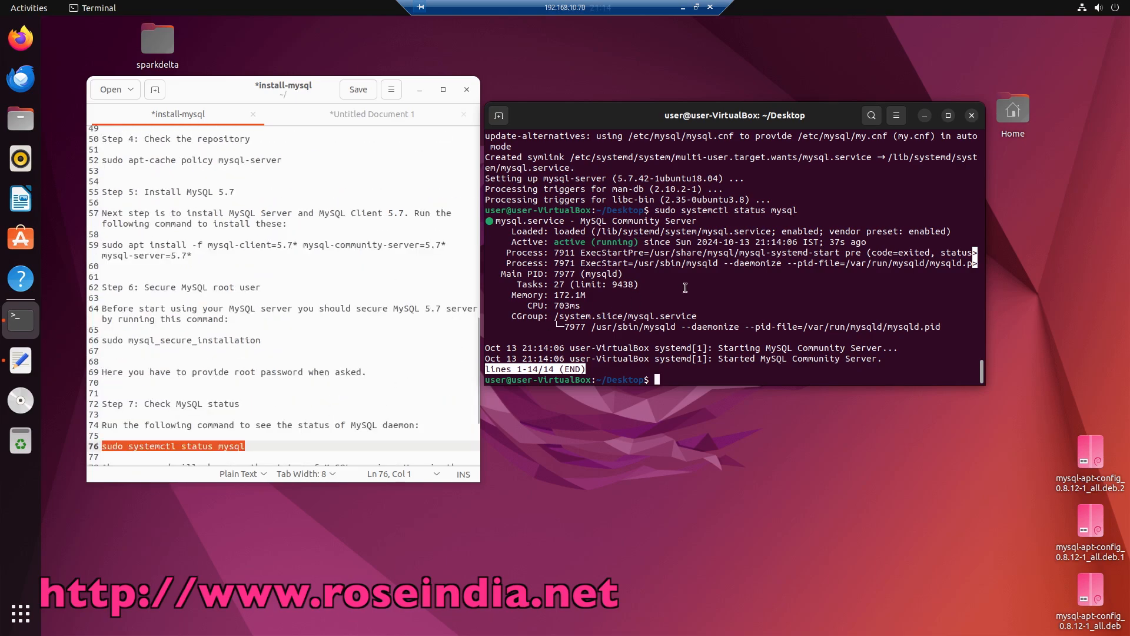
- Log in with 'mysql -uroot -p' and run 'show databases;'
type("m")
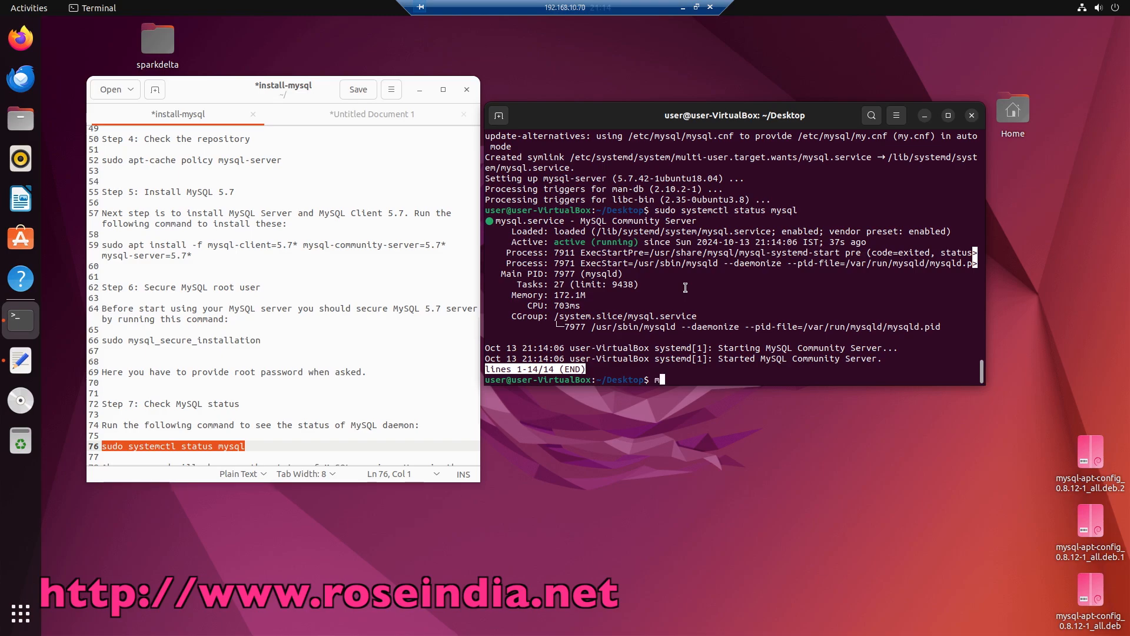
type("ysql -uroot -p")
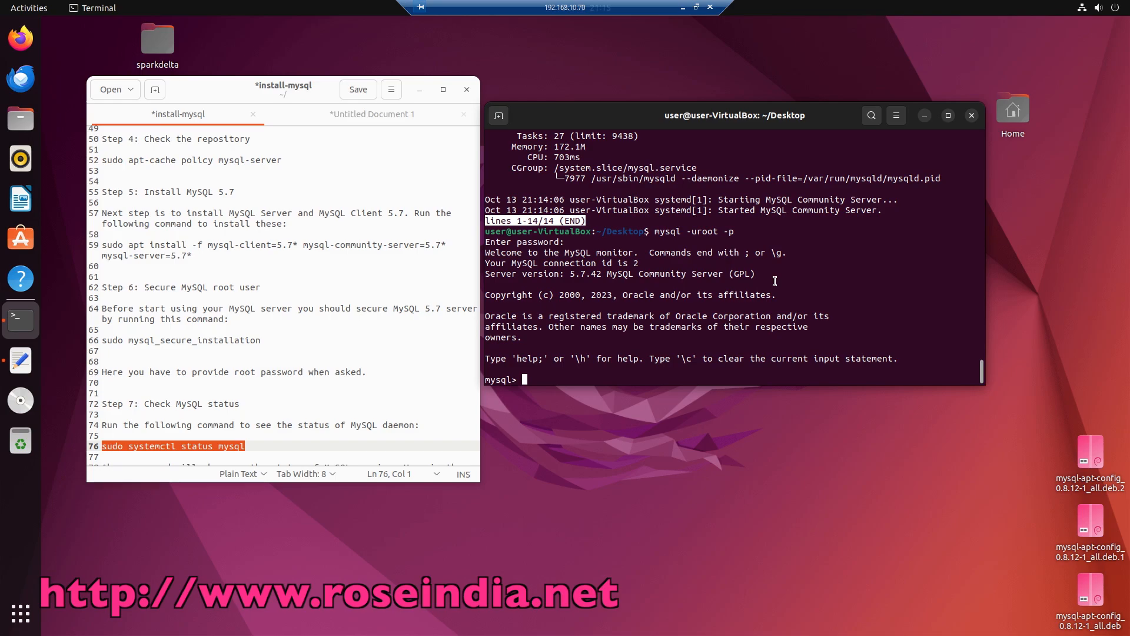
type("show")
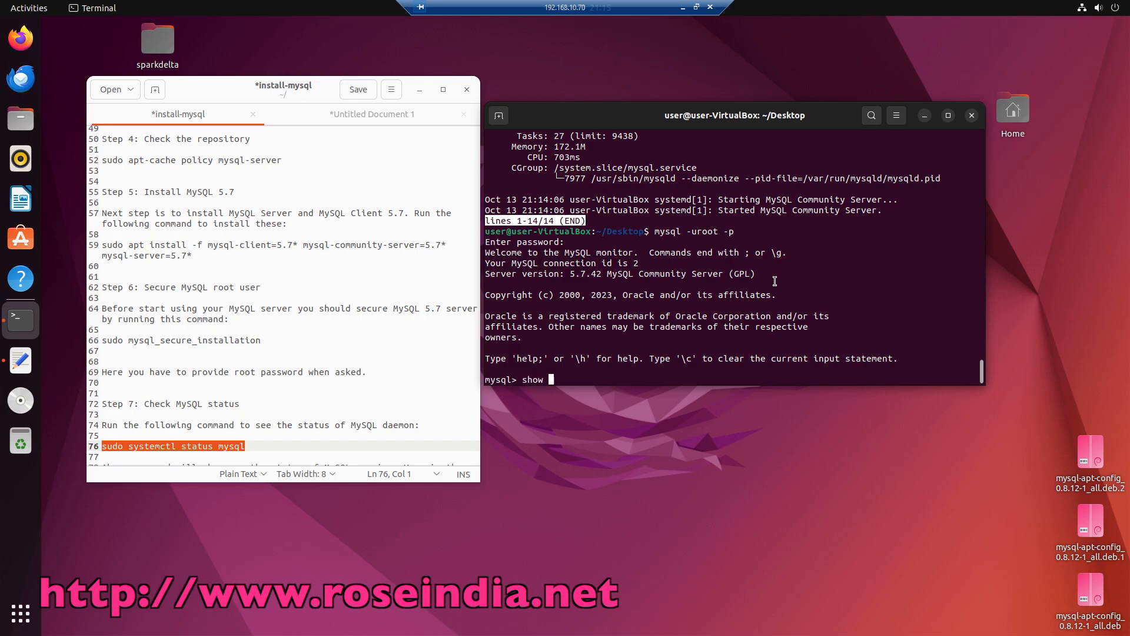
type("dta")
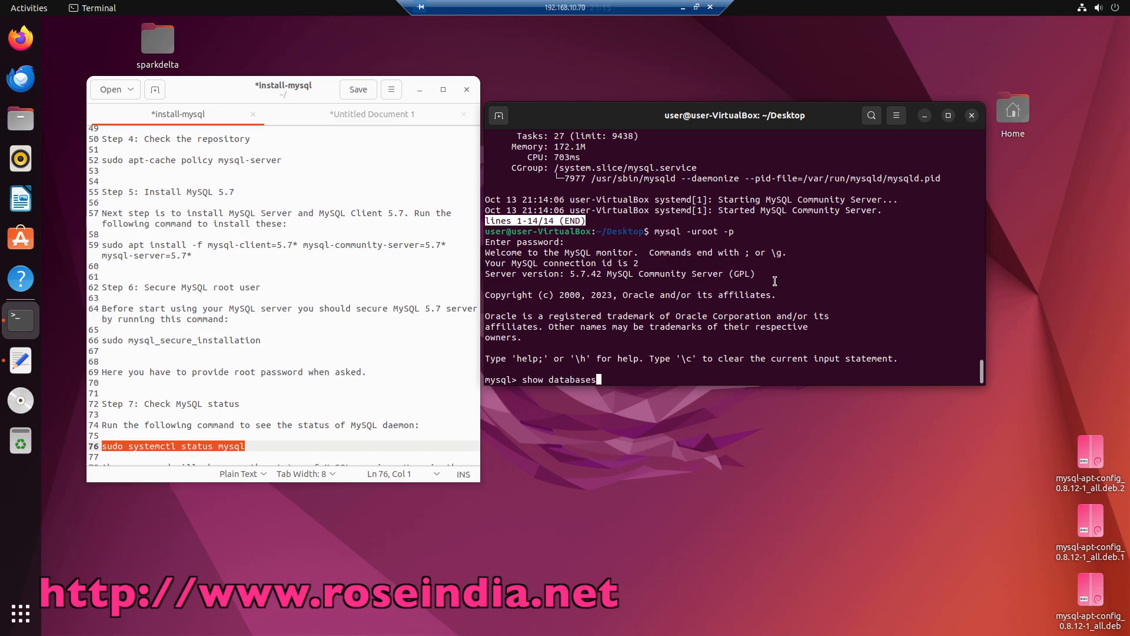
type(";")
key("Return")
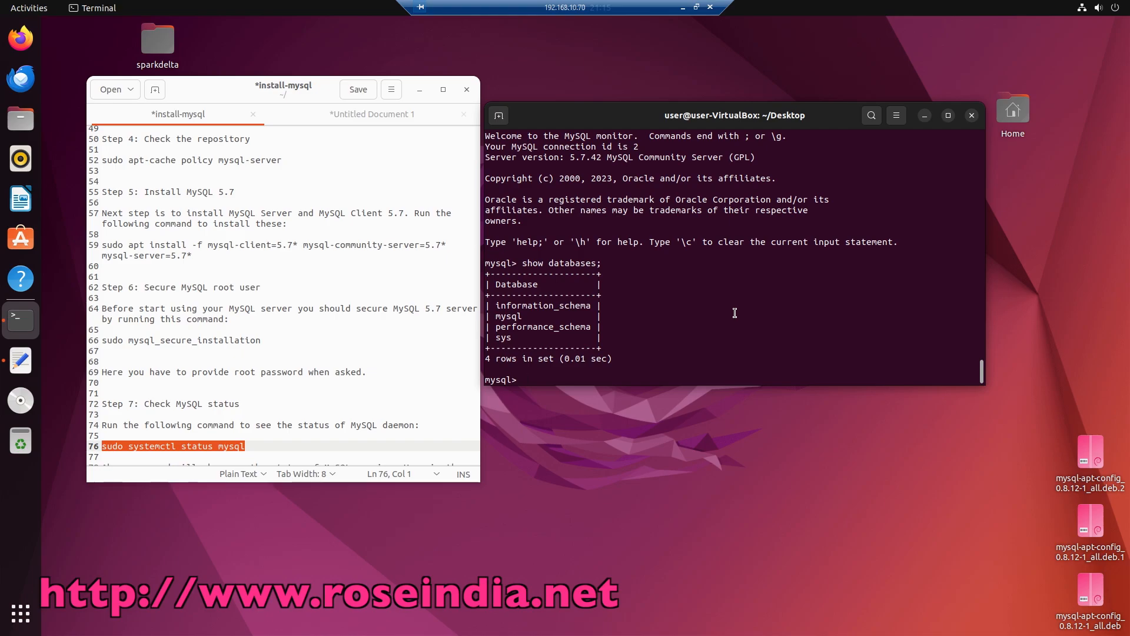
- Quit the MySQL monitor with '\q' and highlight server version 5.7.42
type("\\q")
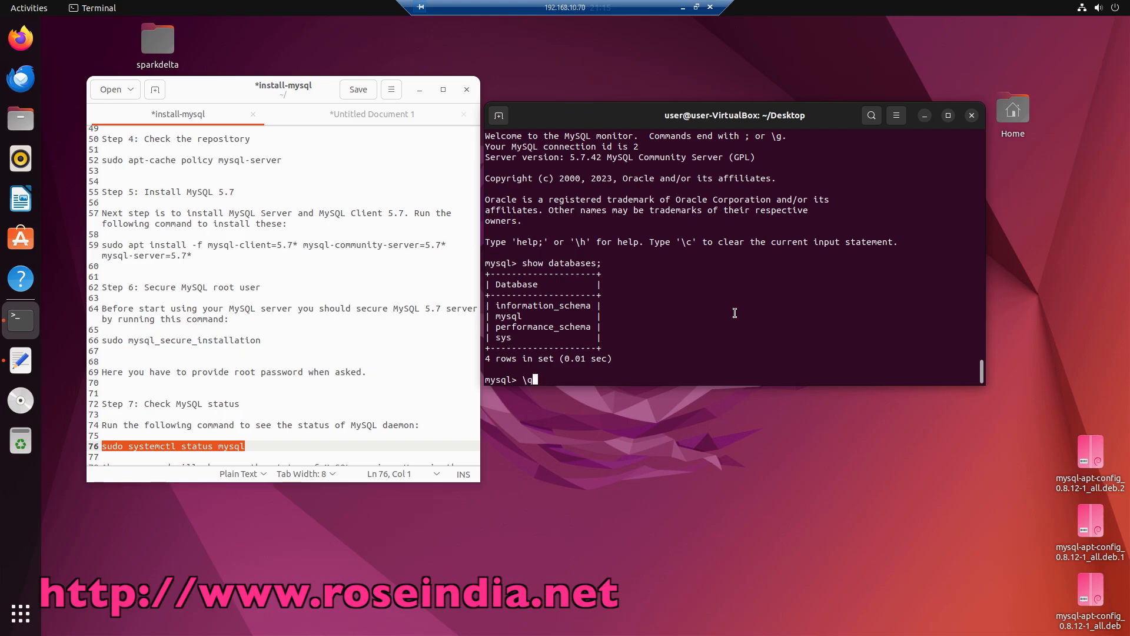
key("Return")
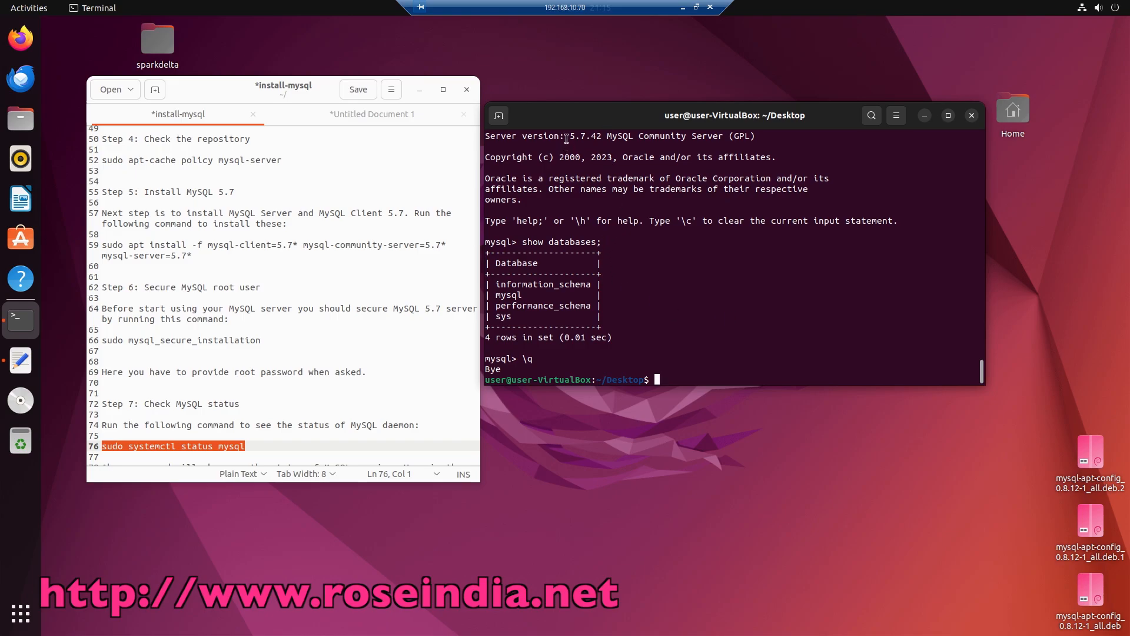
double_click(585, 135)
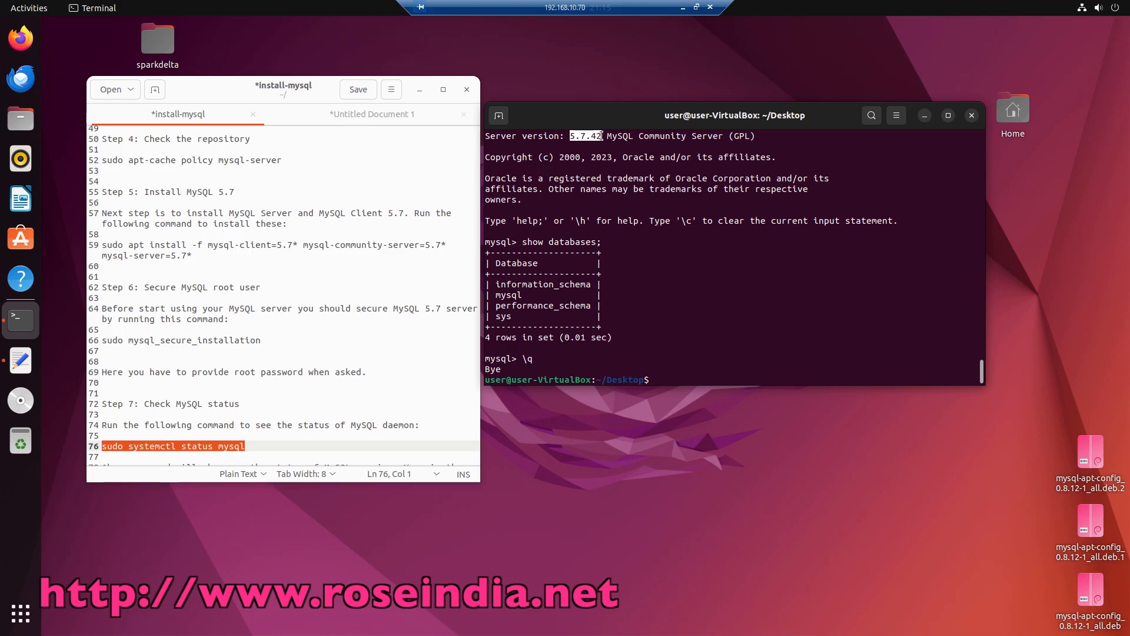